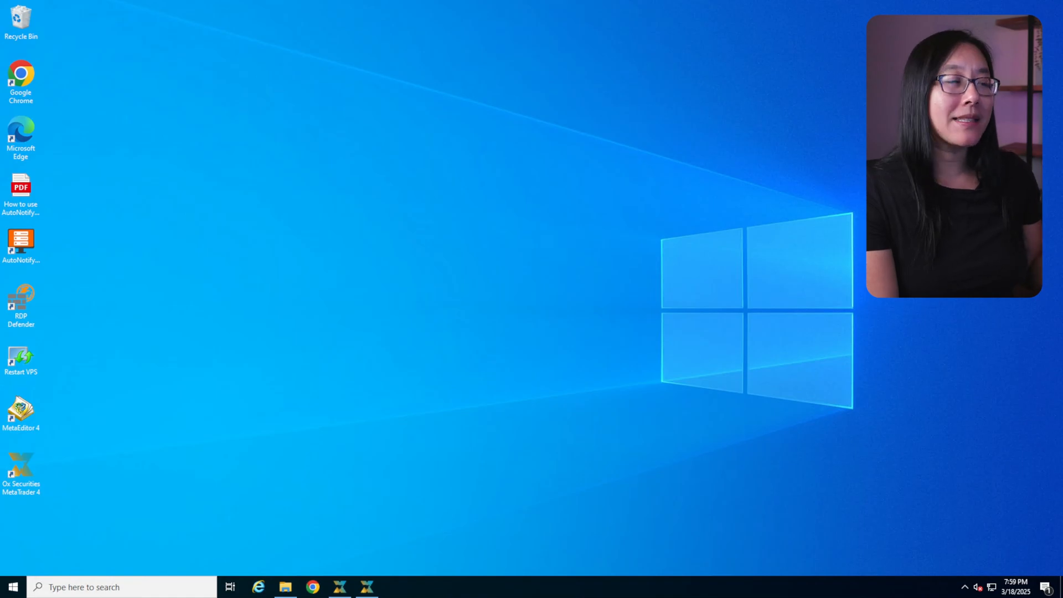
pyautogui.moveTo(589, 323)
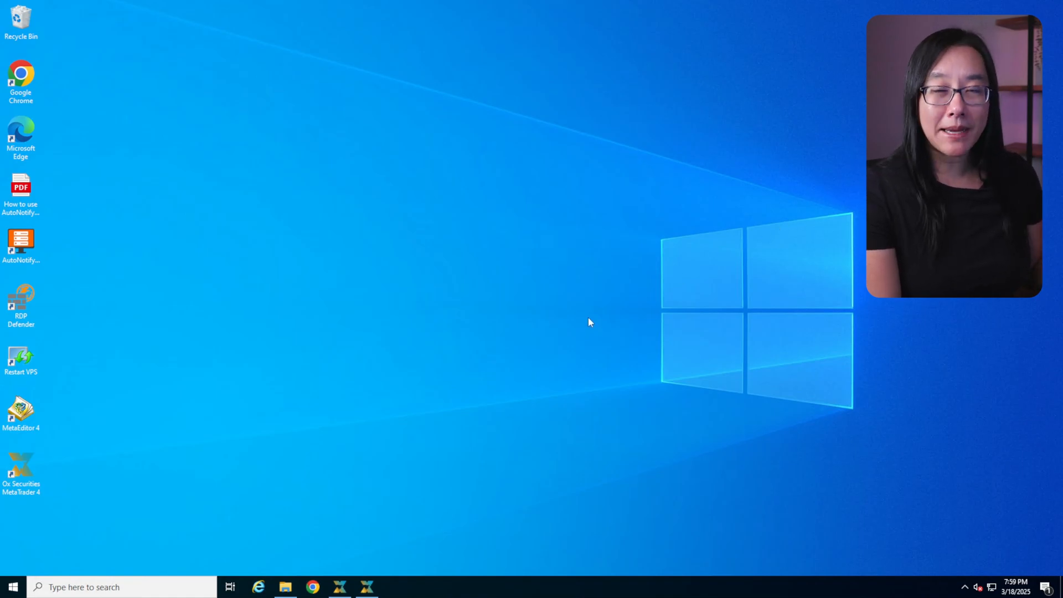
# - Launch Google Chrome from the taskbar and load the fxblue.com home page
pyautogui.click(367, 587)
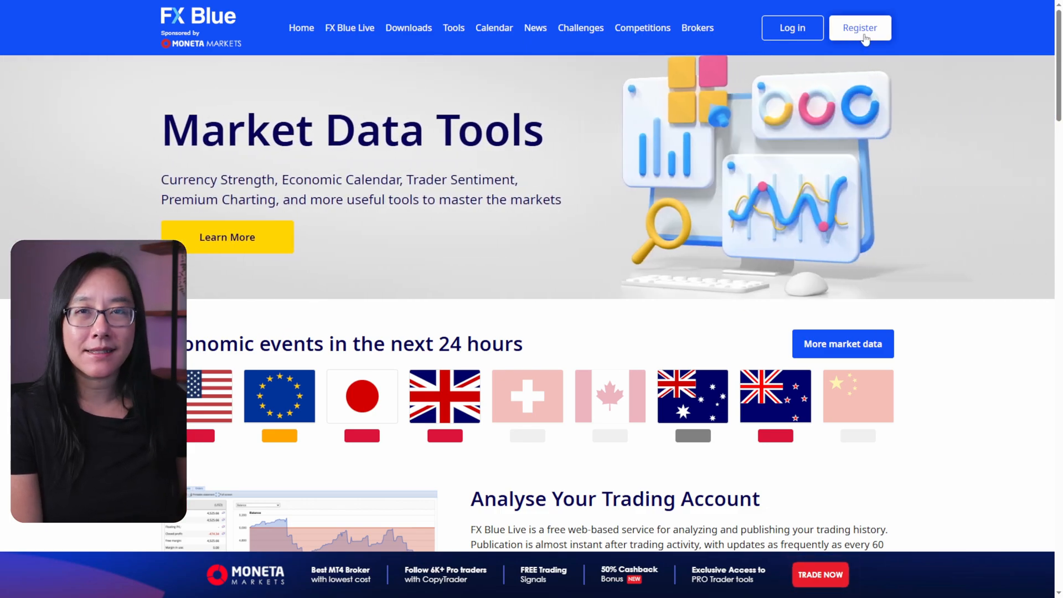
pyautogui.click(860, 27)
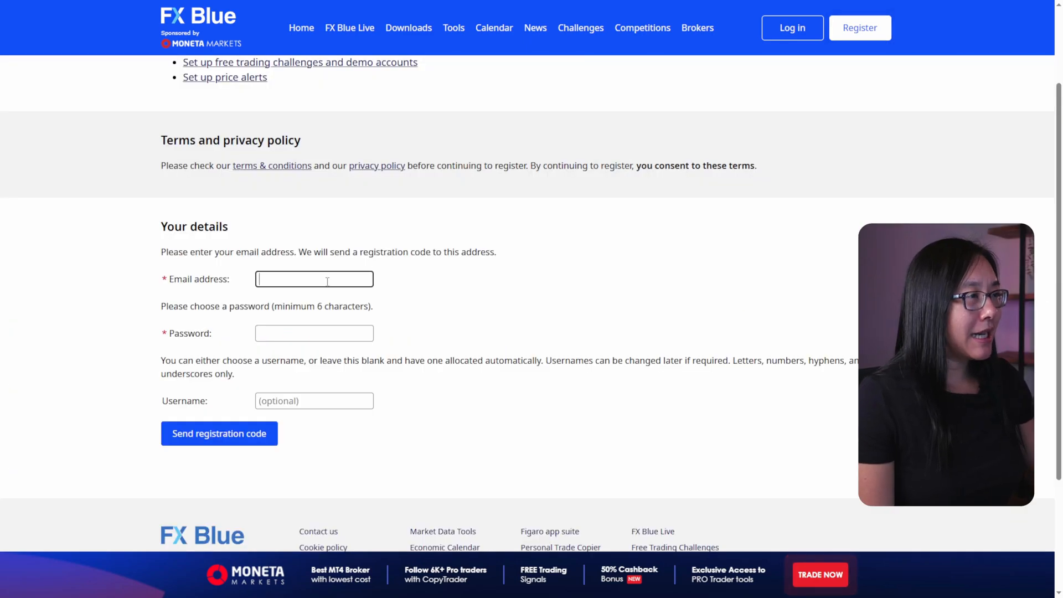
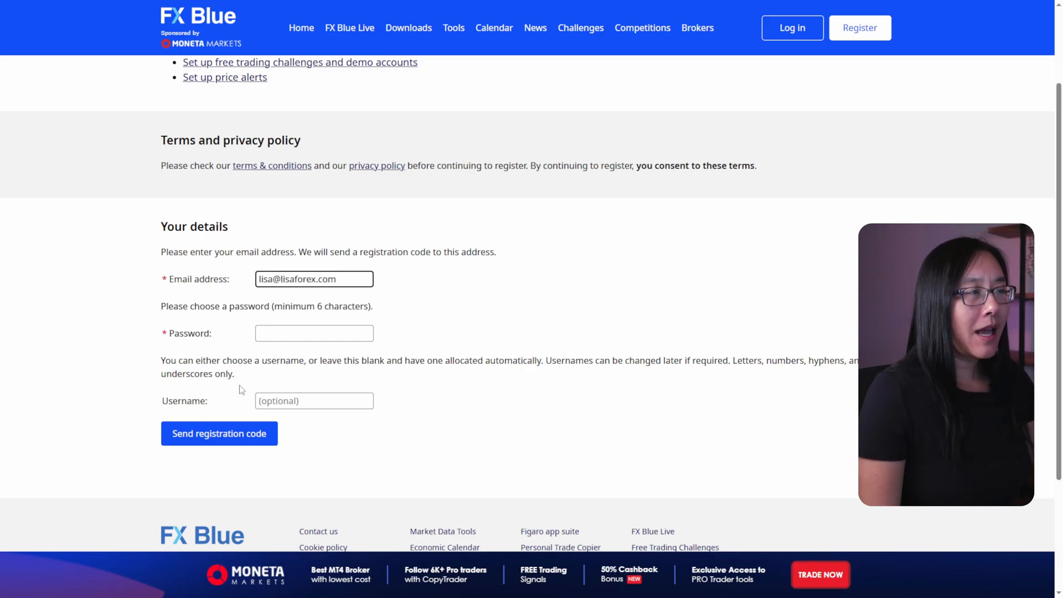
pyautogui.click(314, 401)
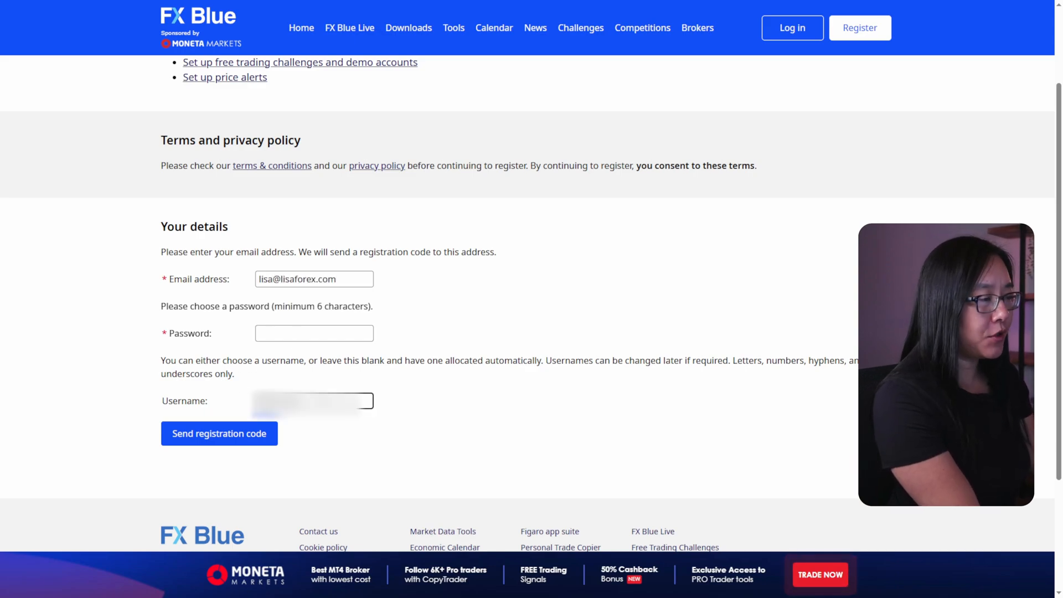
pyautogui.click(219, 434)
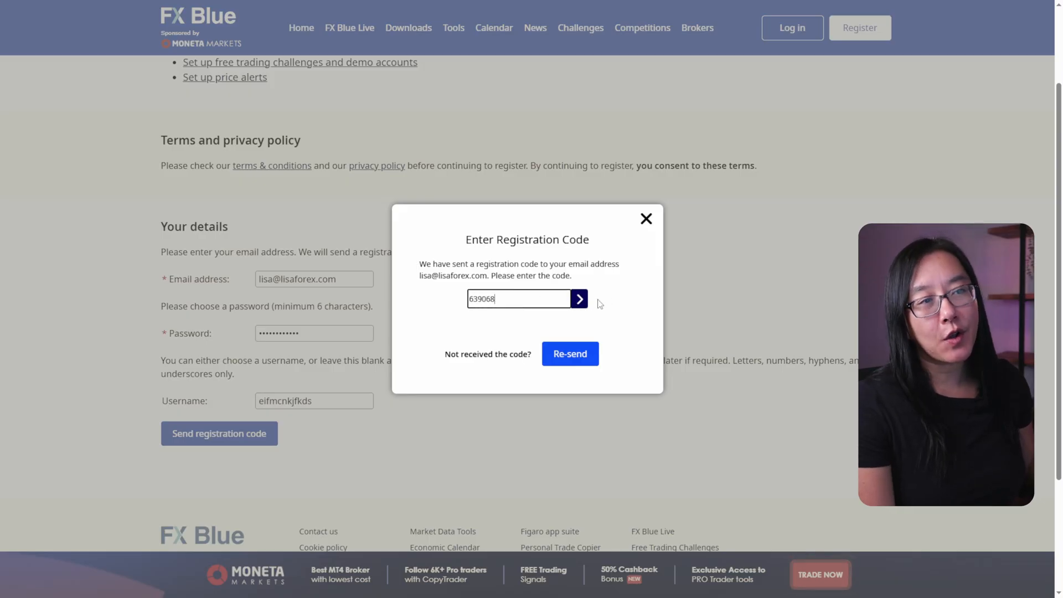
pyautogui.click(580, 298)
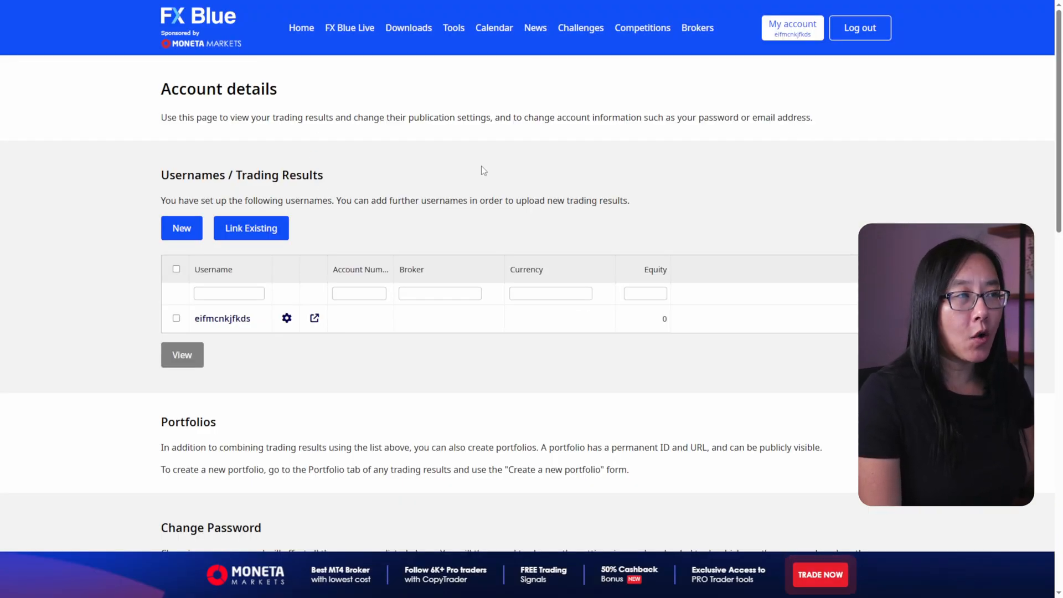
pyautogui.moveTo(892, 99)
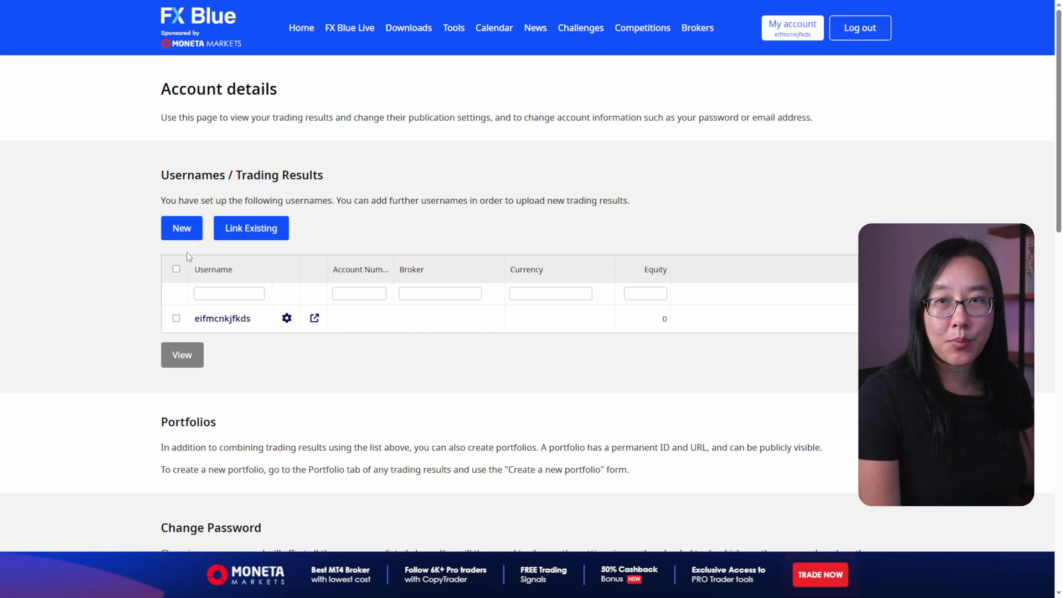
# - Create the additional FX Blue username 'sdfhdsew'
pyautogui.click(182, 228)
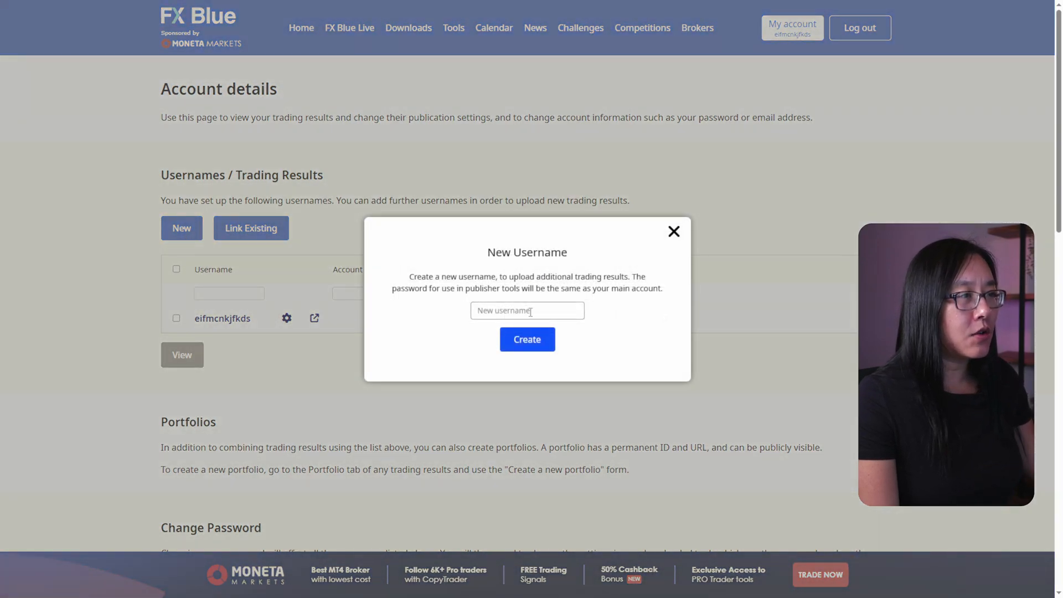
pyautogui.write('sdfhdsew')
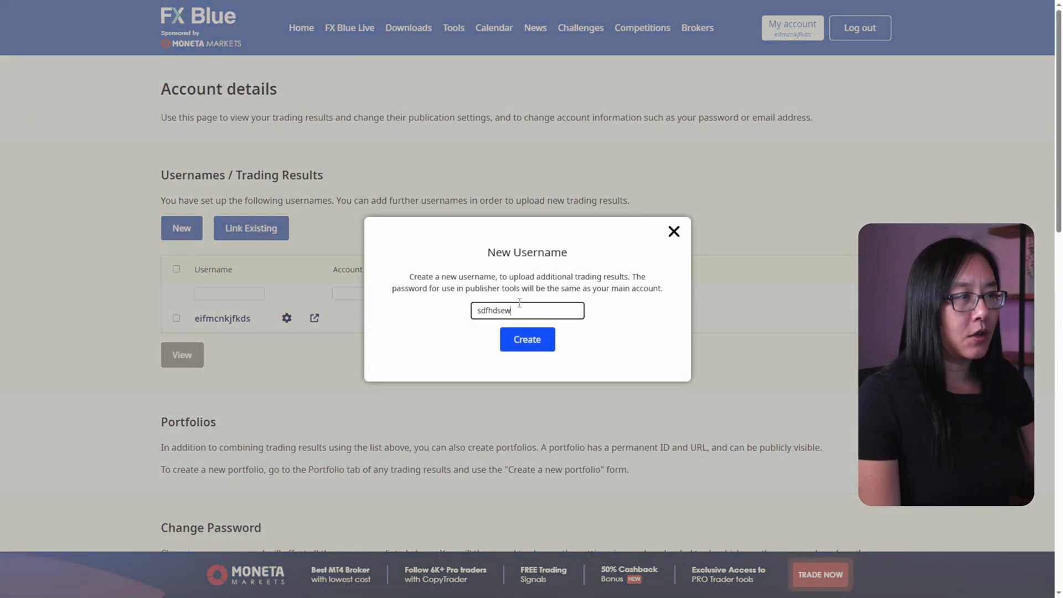
pyautogui.click(527, 339)
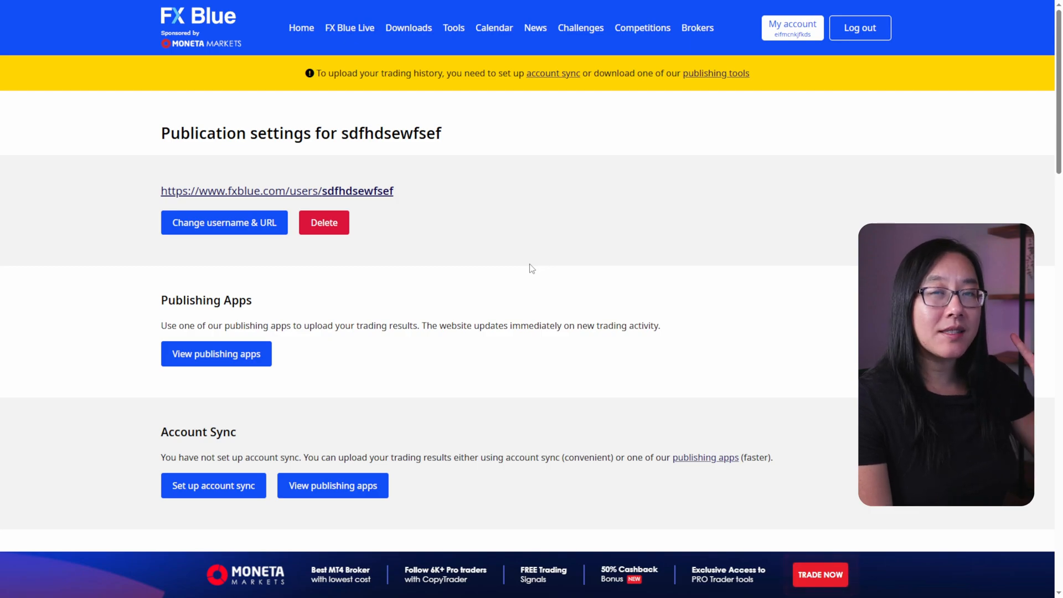
pyautogui.moveTo(418, 189)
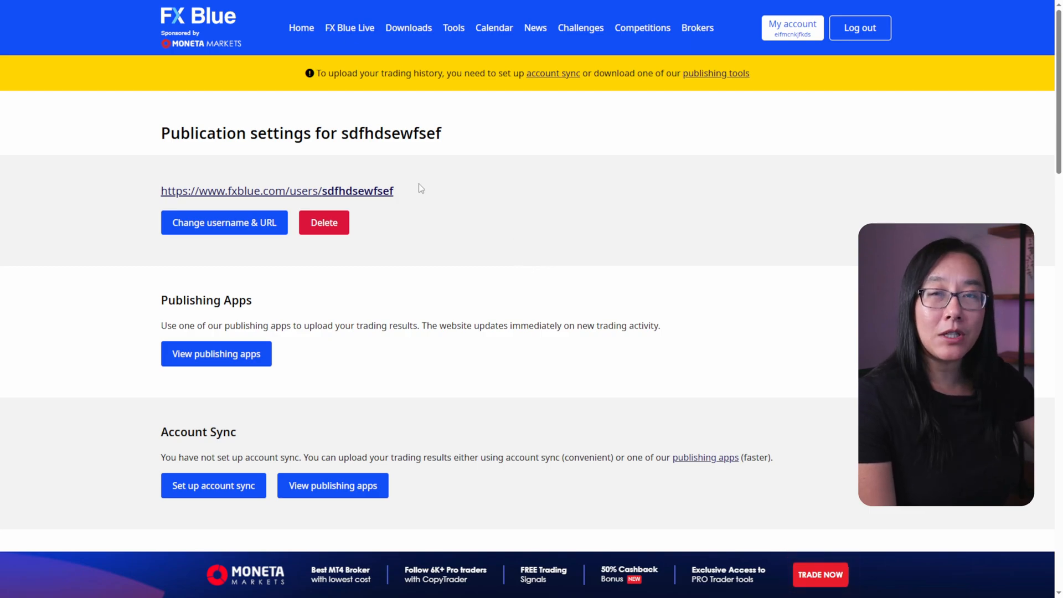
pyautogui.moveTo(528, 244)
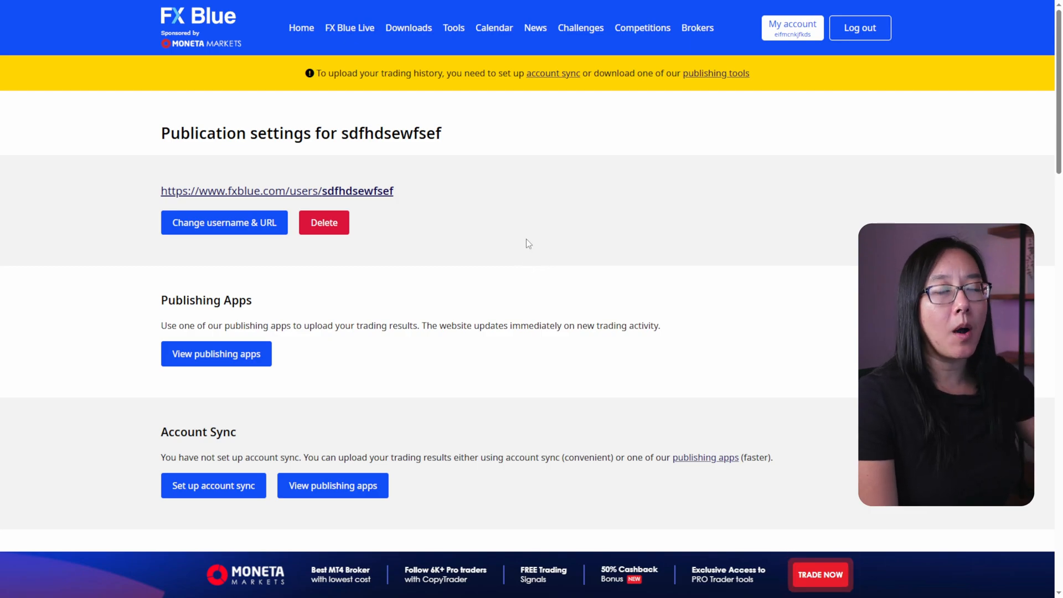
pyautogui.moveTo(535, 240)
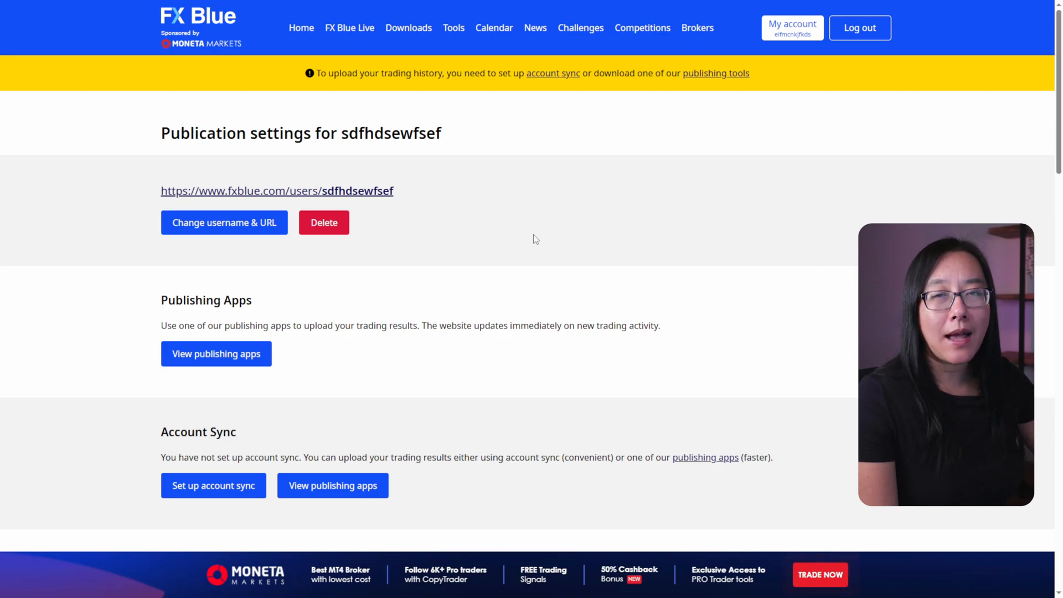
# - Download the FX Blue Publisher EA for MT4 installer from the publishing apps page
pyautogui.scroll(-3)
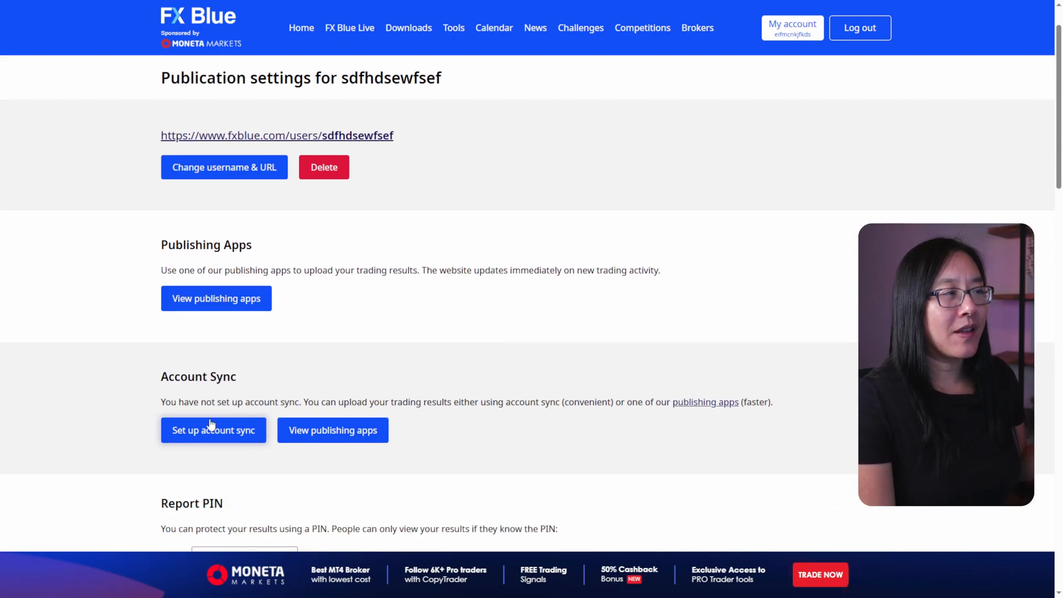
pyautogui.moveTo(496, 420)
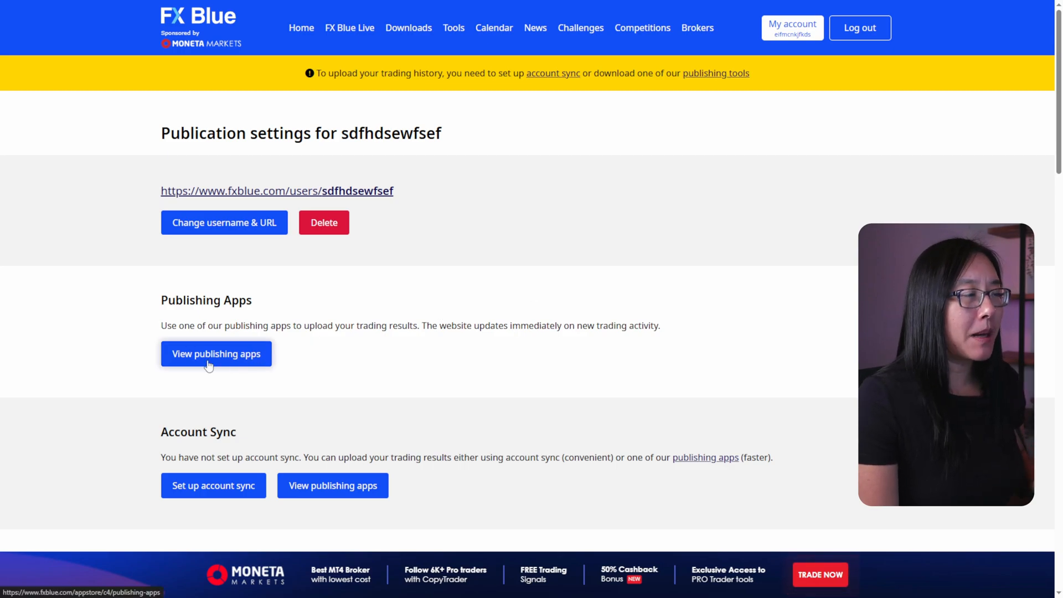
pyautogui.click(216, 353)
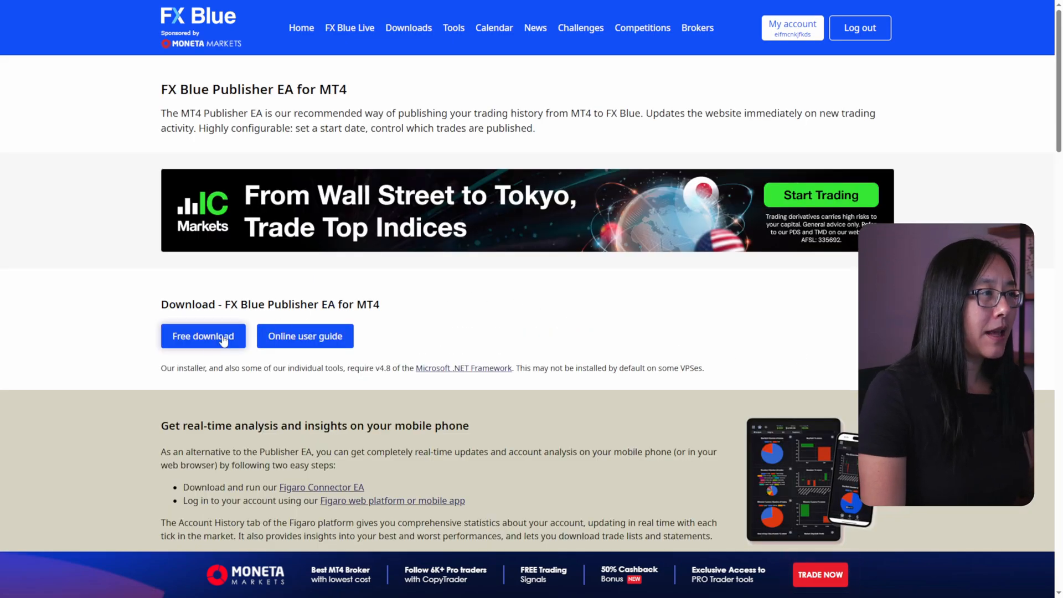
pyautogui.click(203, 336)
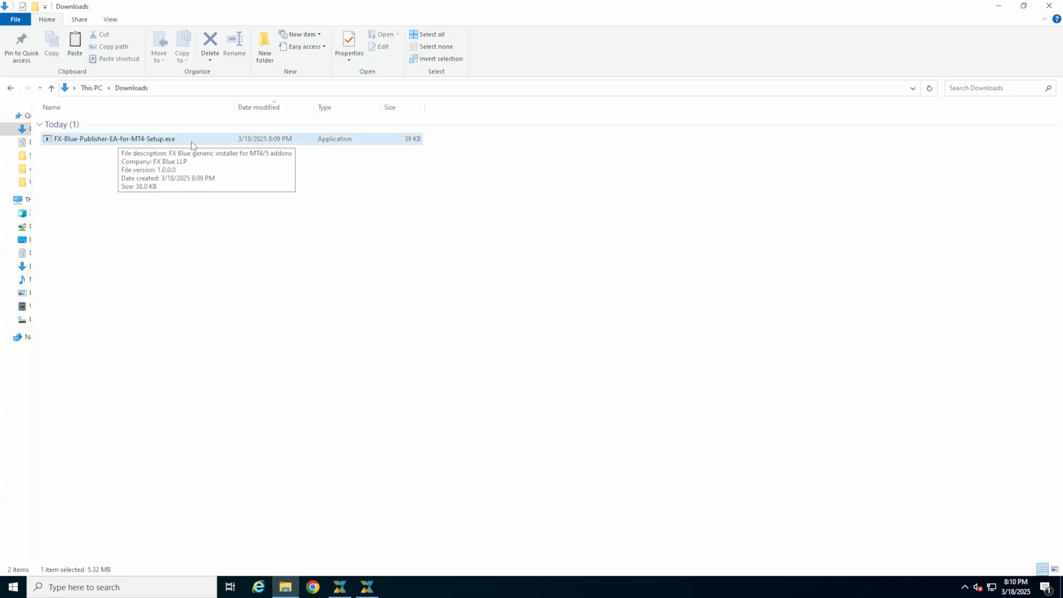
pyautogui.moveTo(124, 140)
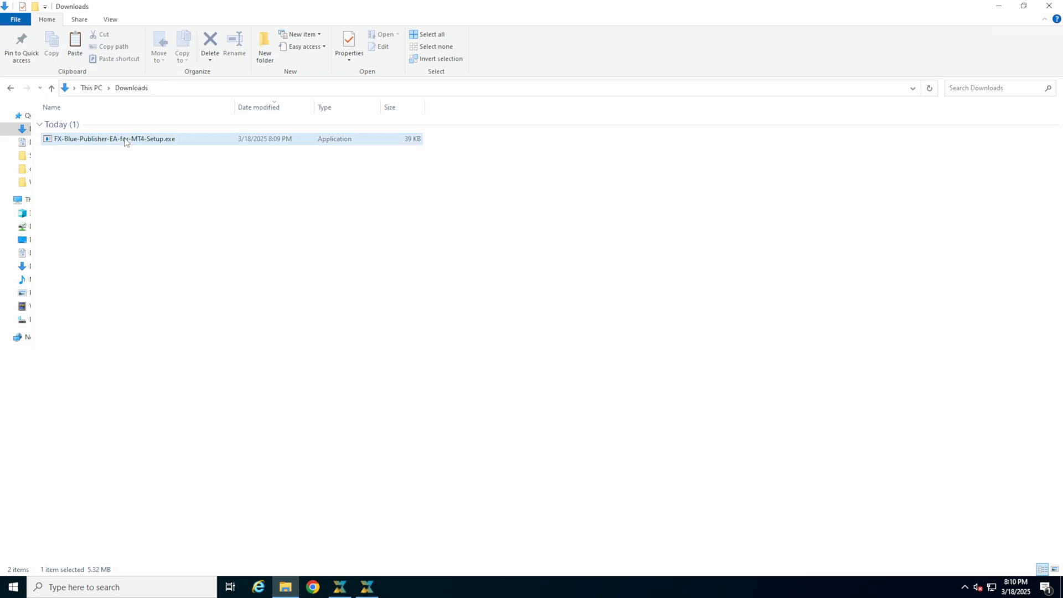
# - Run FX-Blue-Publisher-EA-for-MT4-Setup.exe and install the Publisher into both MetaTrader 4 copies
pyautogui.doubleClick(114, 139)
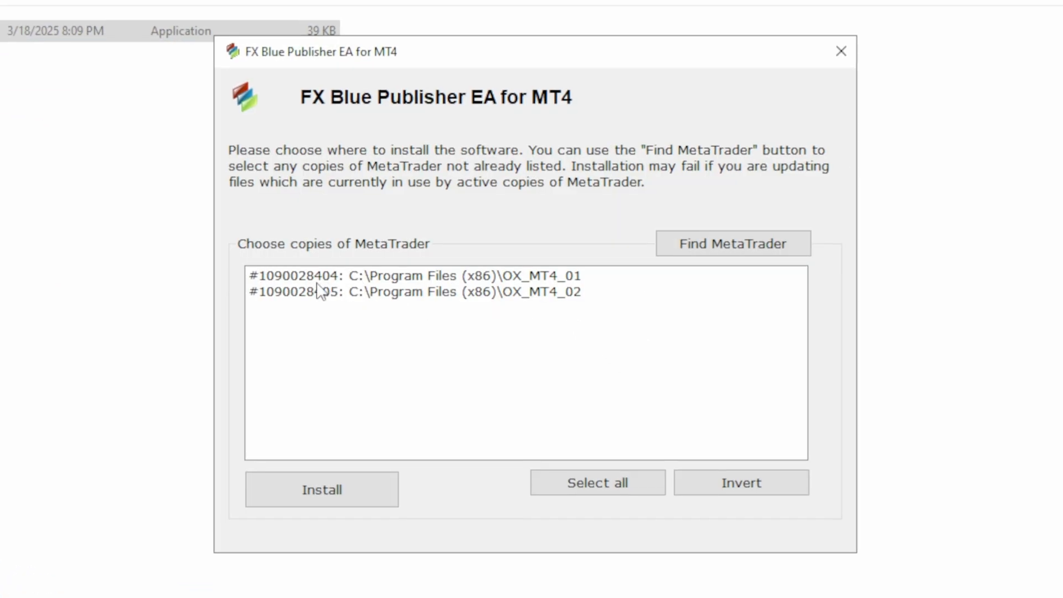
pyautogui.moveTo(568, 321)
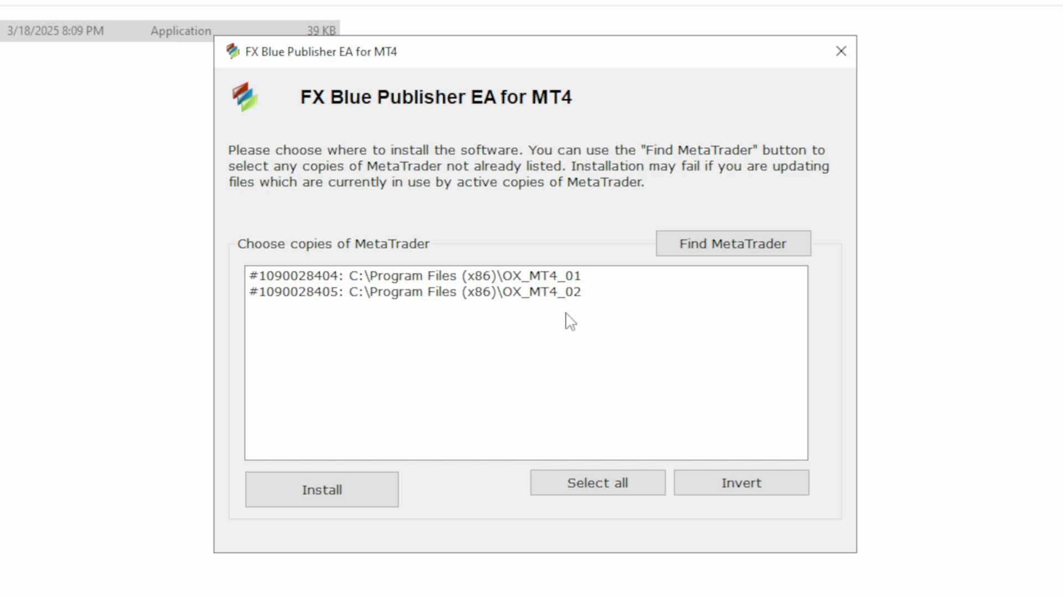
pyautogui.moveTo(683, 341)
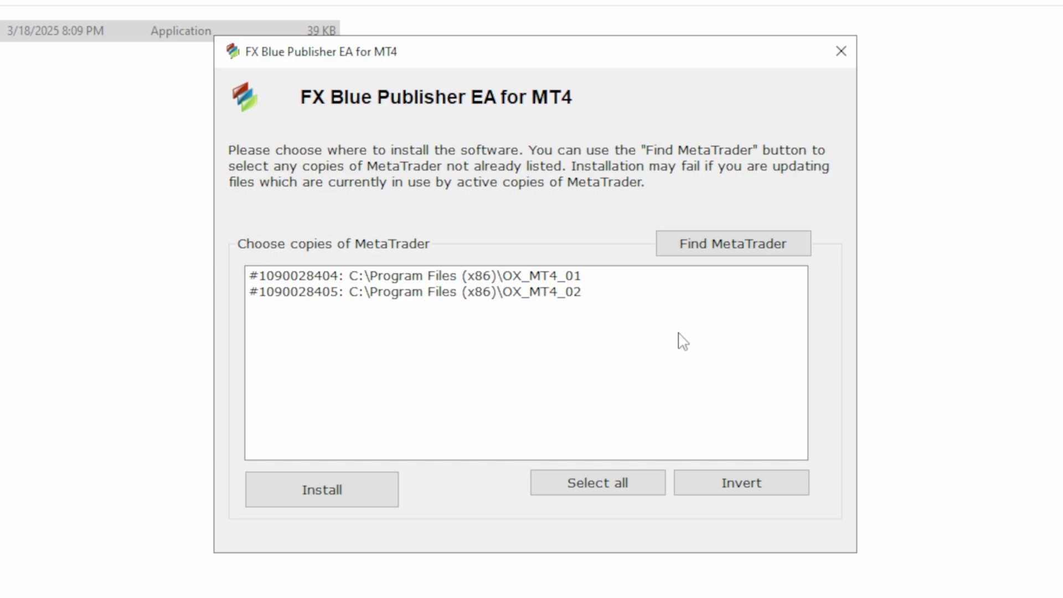
pyautogui.click(321, 489)
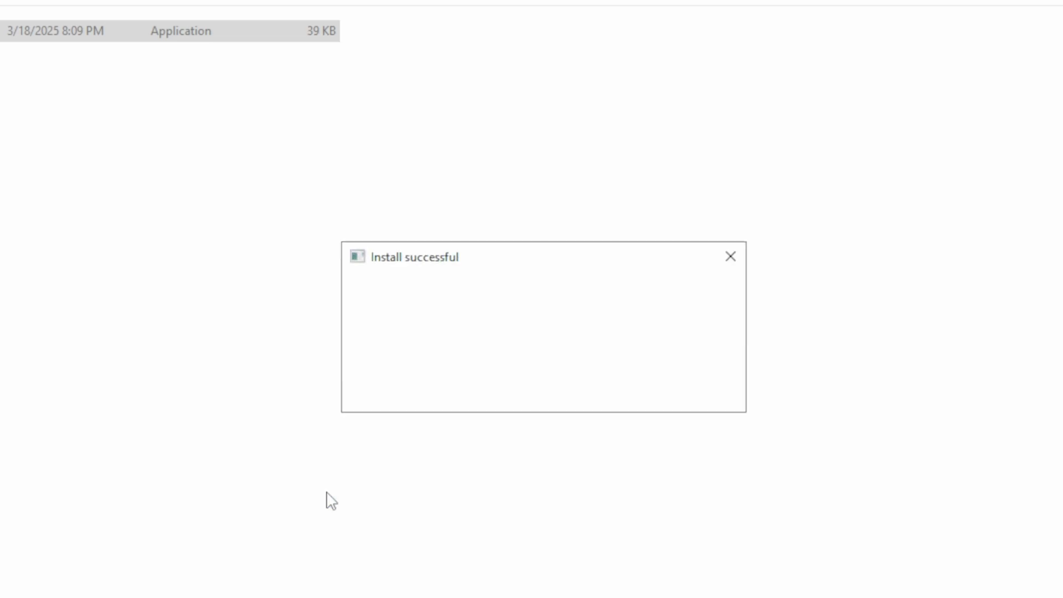
pyautogui.click(731, 256)
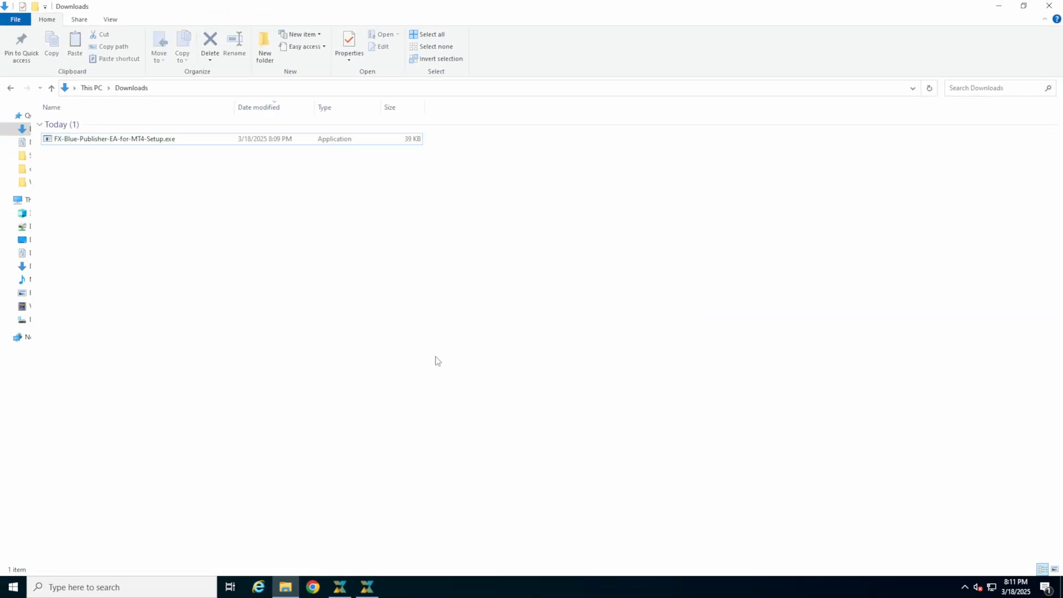
pyautogui.click(339, 587)
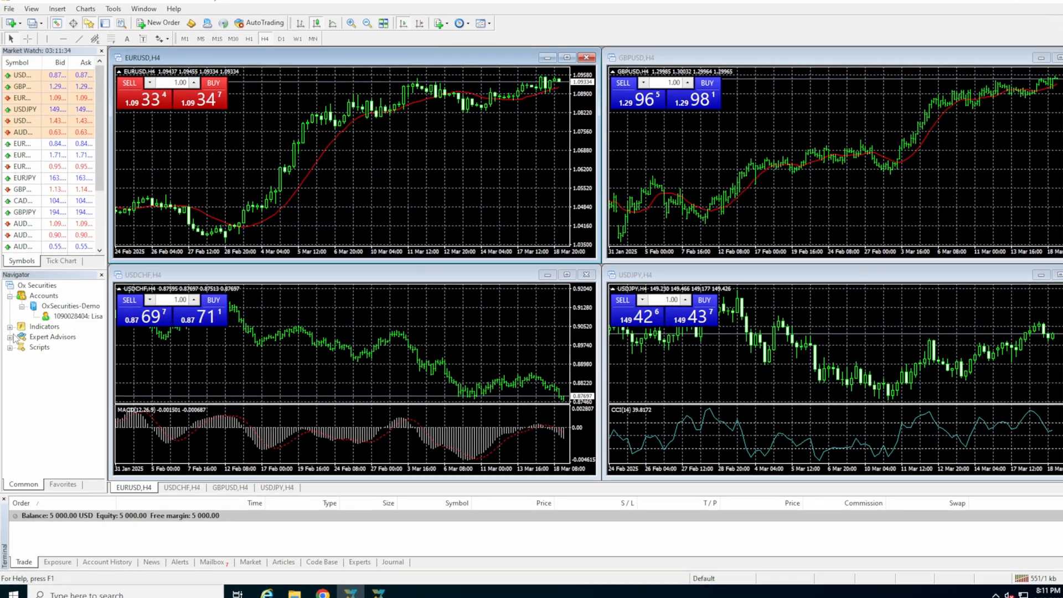
# - Expand and refresh the Navigator's Expert Advisors so FX Blue - Publisher is listed
pyautogui.click(11, 337)
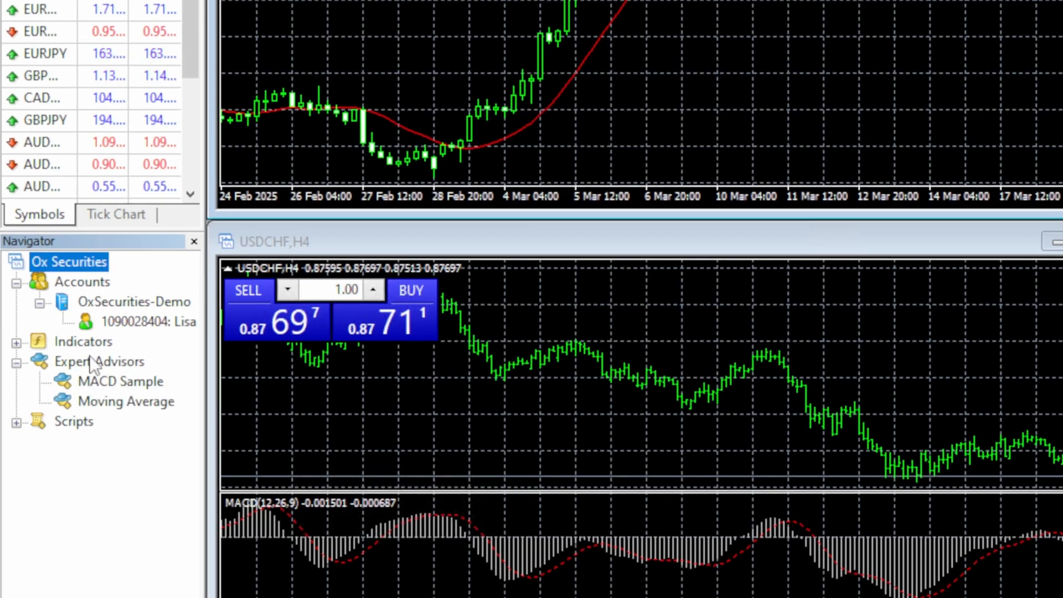
pyautogui.click(99, 362)
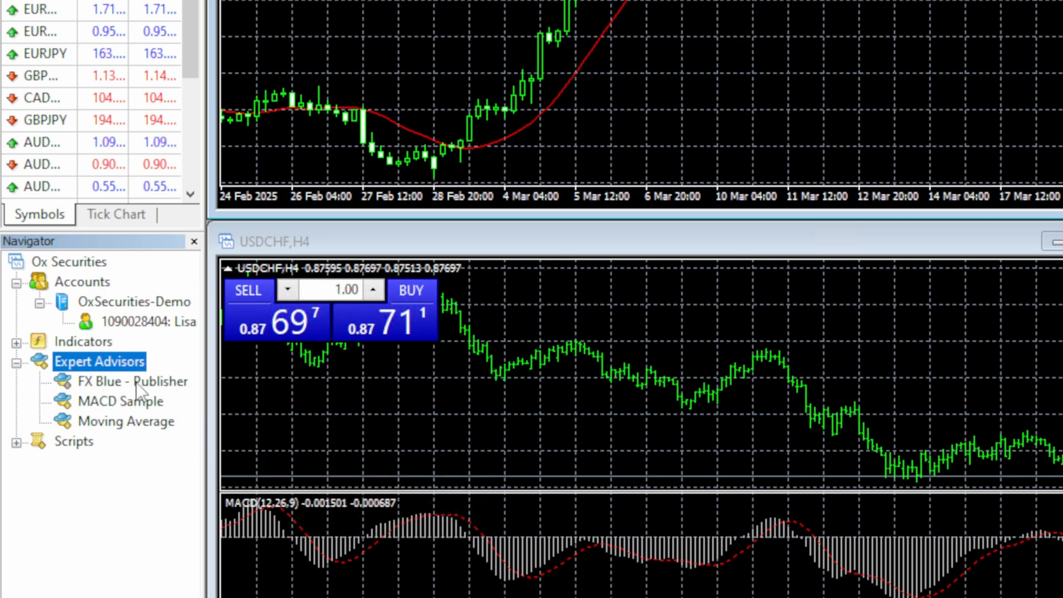
pyautogui.click(133, 381)
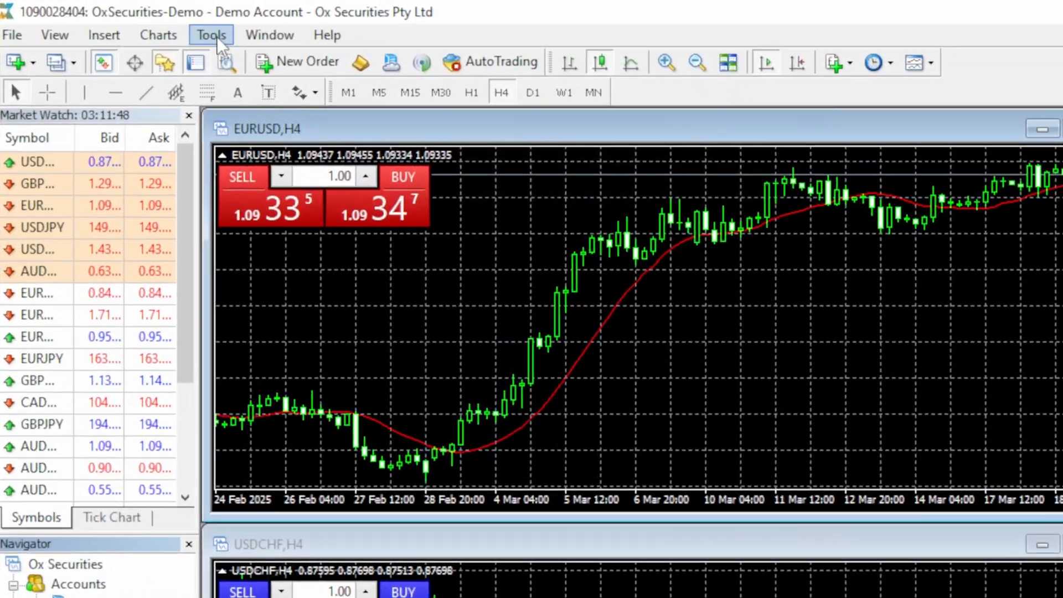
pyautogui.click(211, 34)
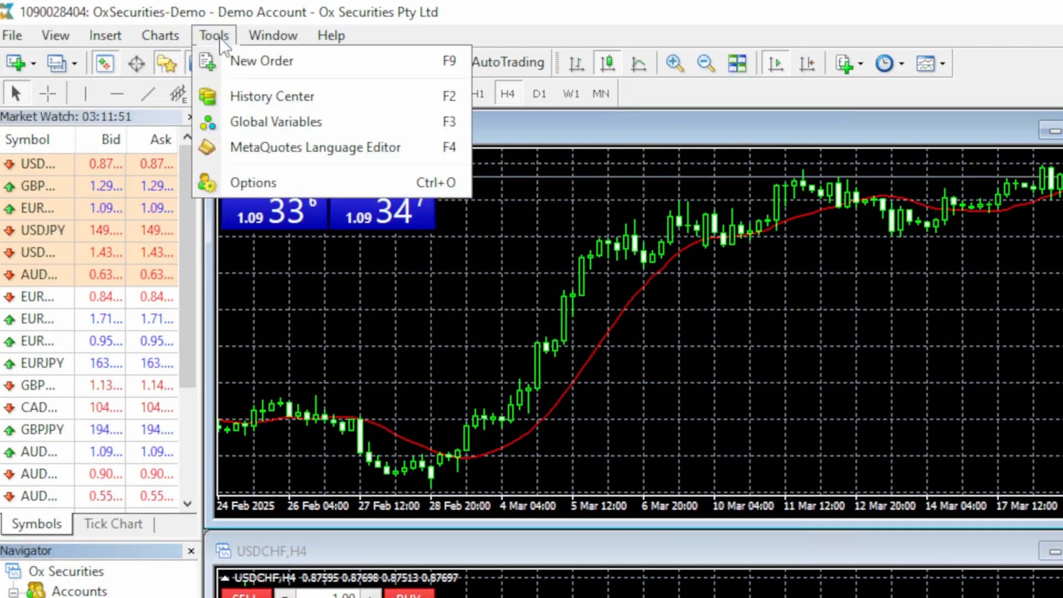
pyautogui.click(253, 183)
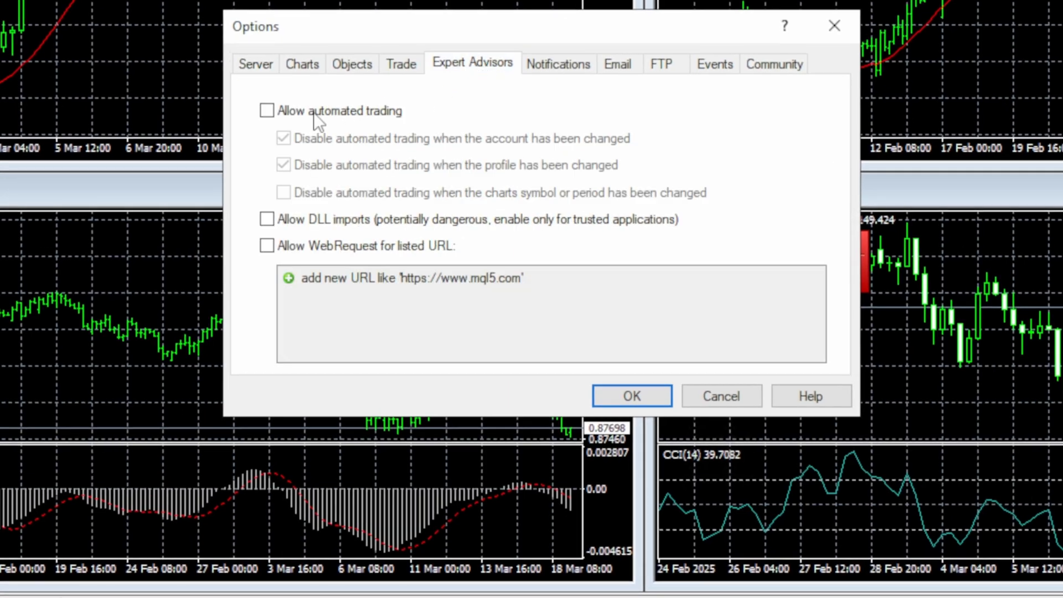
pyautogui.click(266, 111)
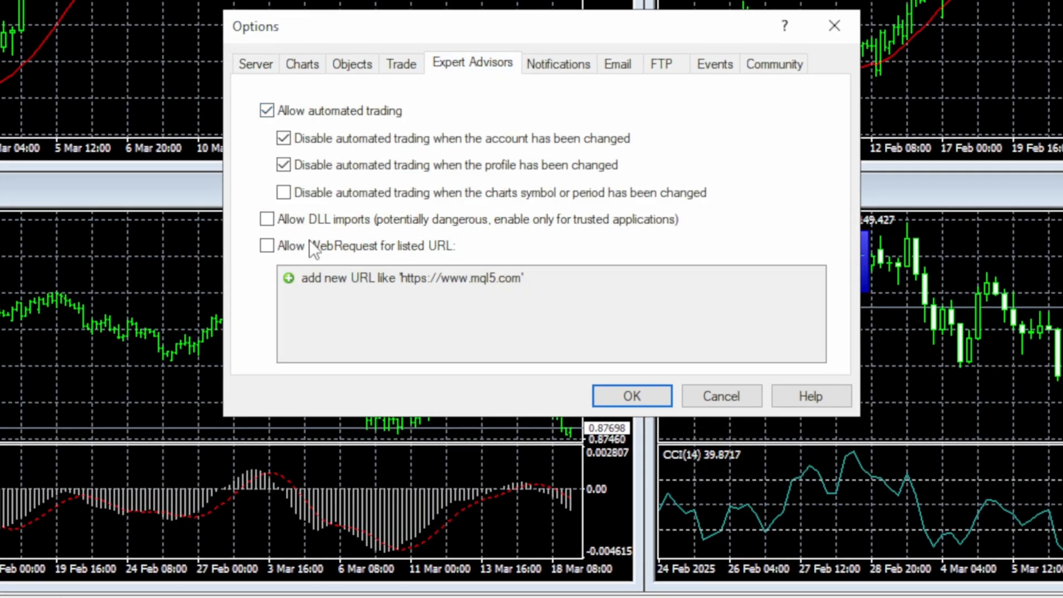
pyautogui.click(267, 219)
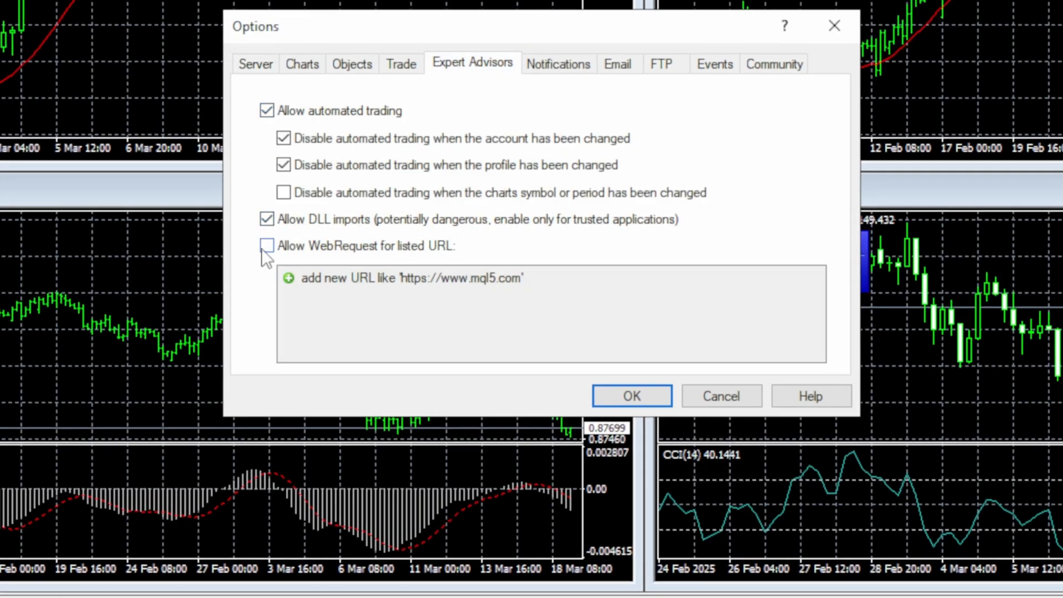
pyautogui.click(266, 245)
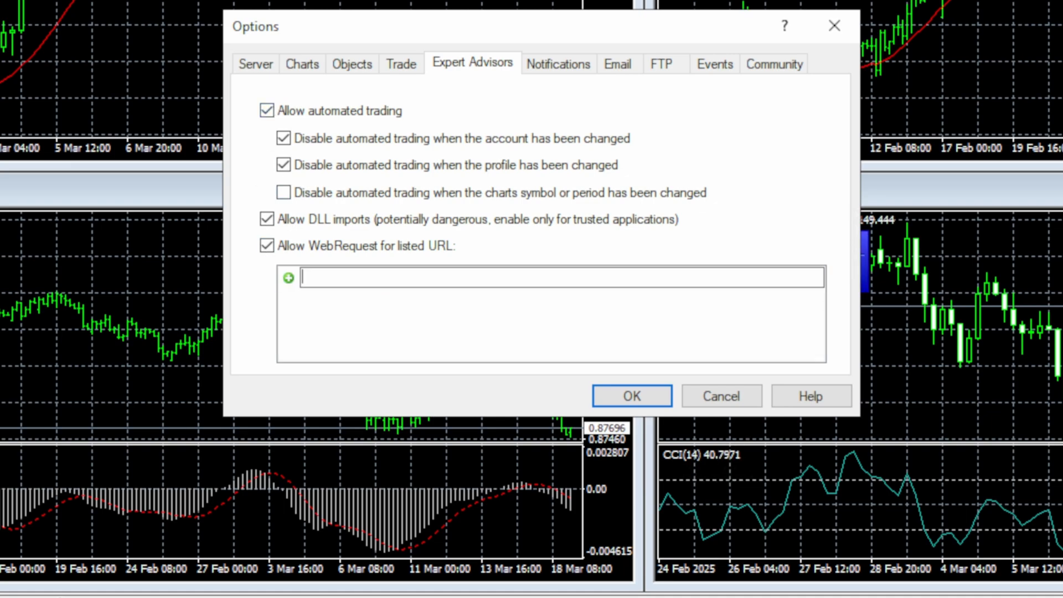
pyautogui.write('https://publisher.fxblue.com')
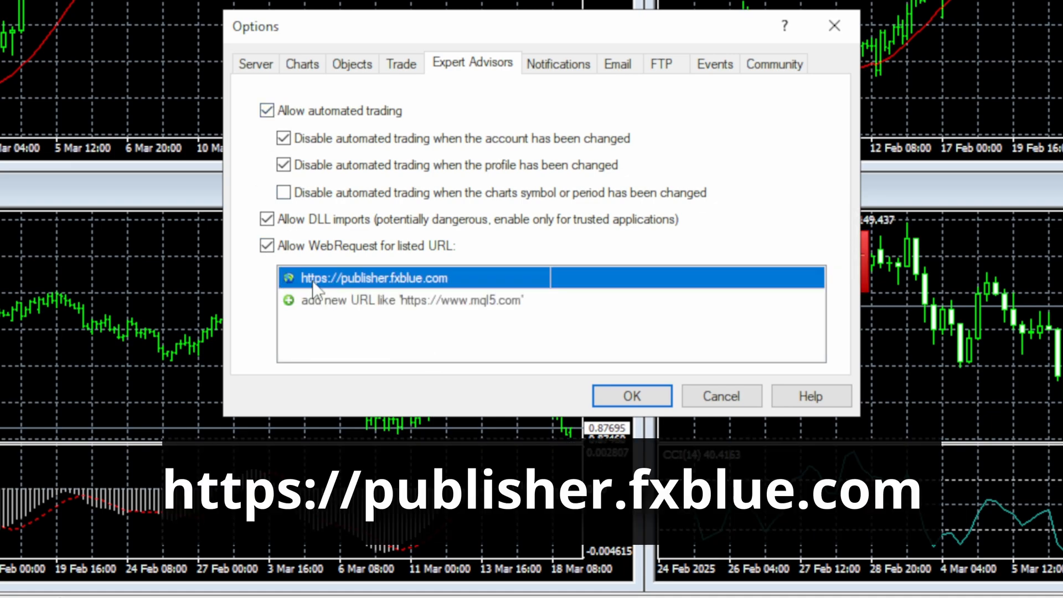
pyautogui.moveTo(339, 292)
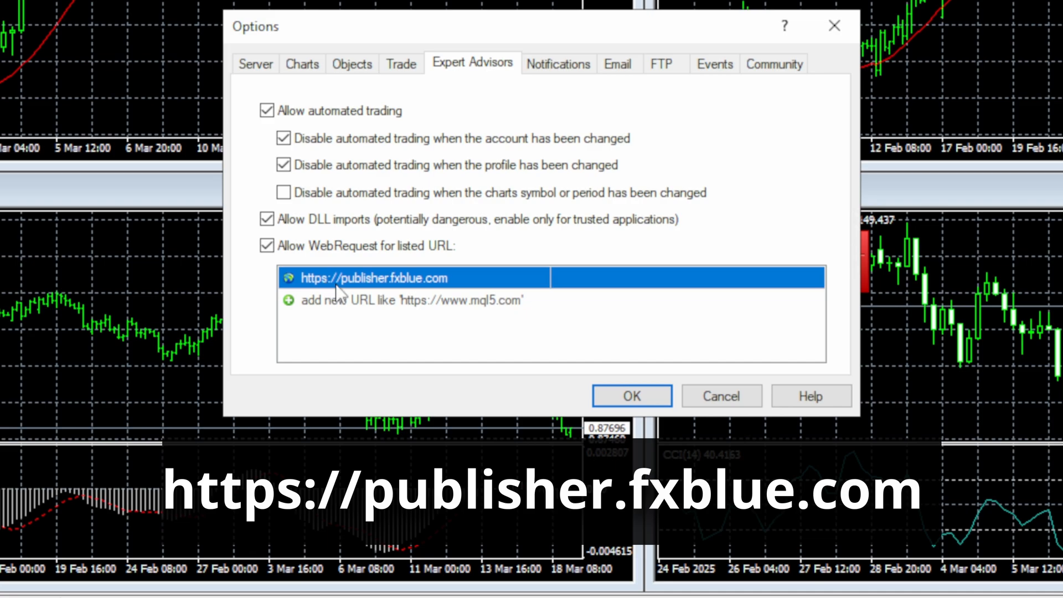
pyautogui.moveTo(495, 288)
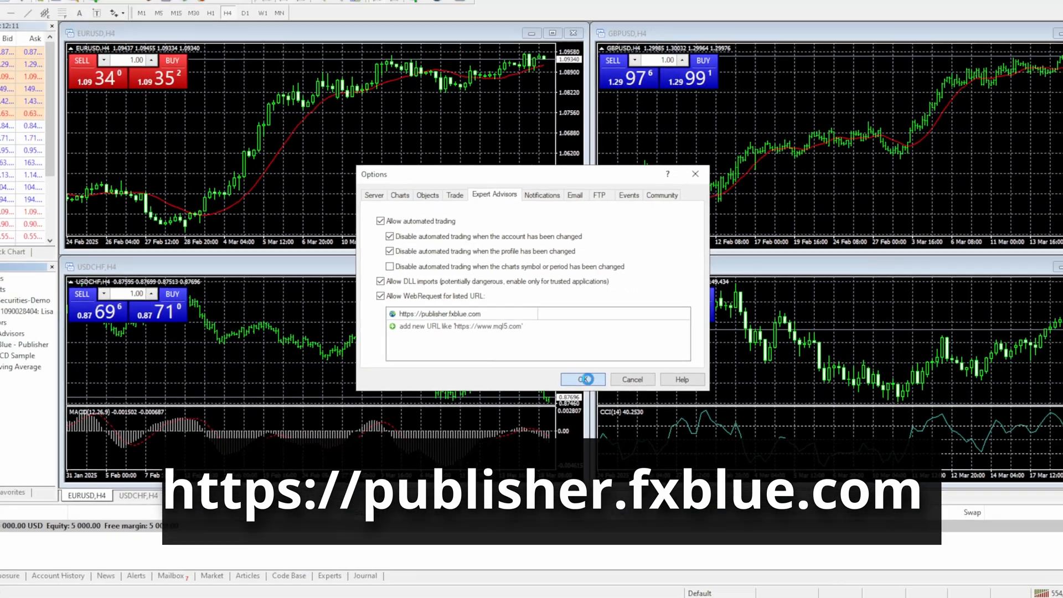
pyautogui.click(582, 379)
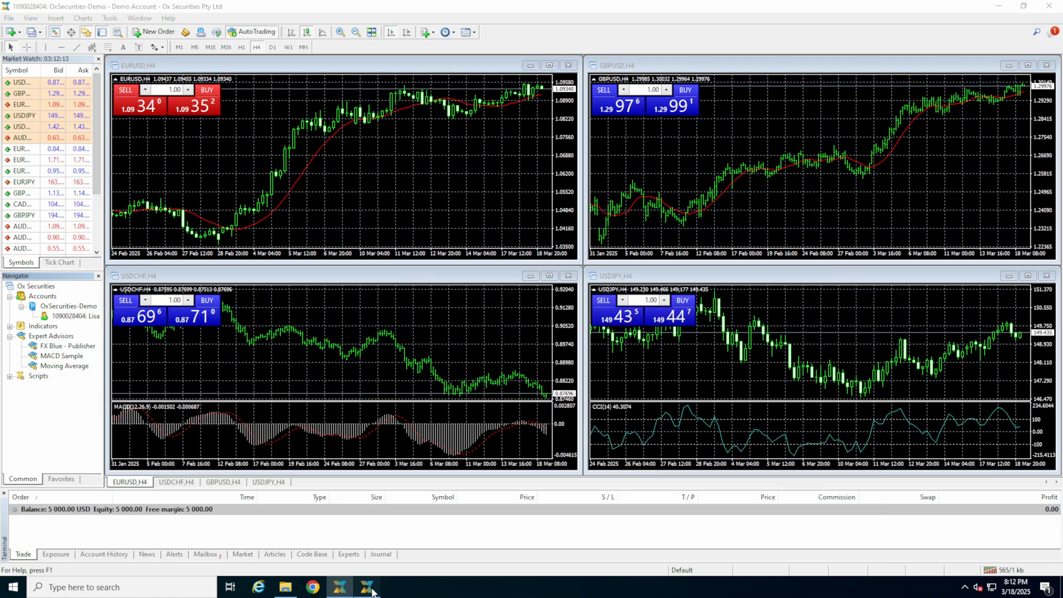
# - On the second terminal, set the Expert Advisor options and open a EURUSD chart
pyautogui.click(110, 23)
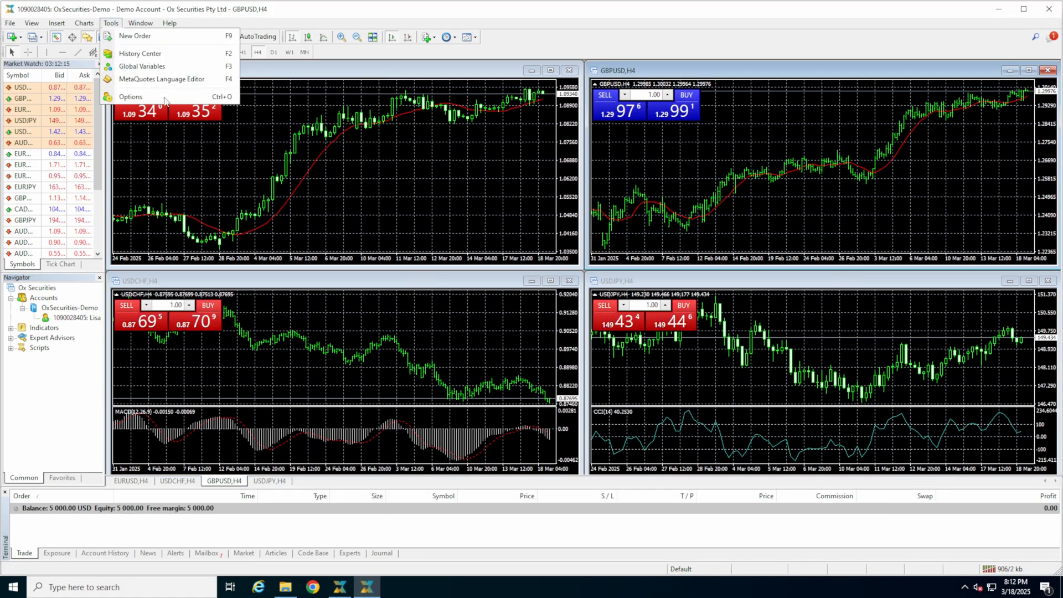
pyautogui.click(130, 96)
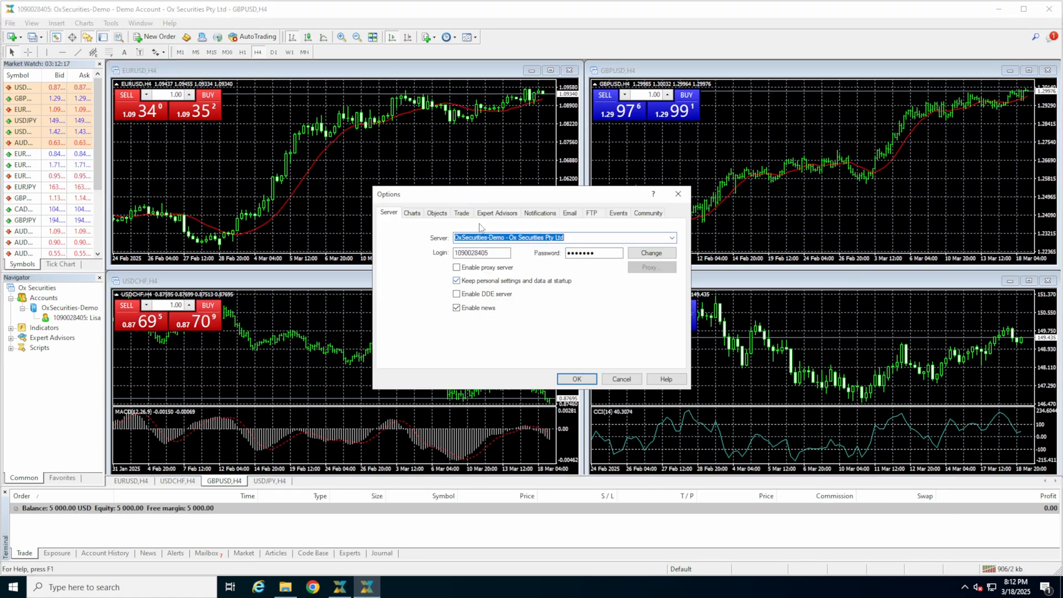
pyautogui.click(496, 212)
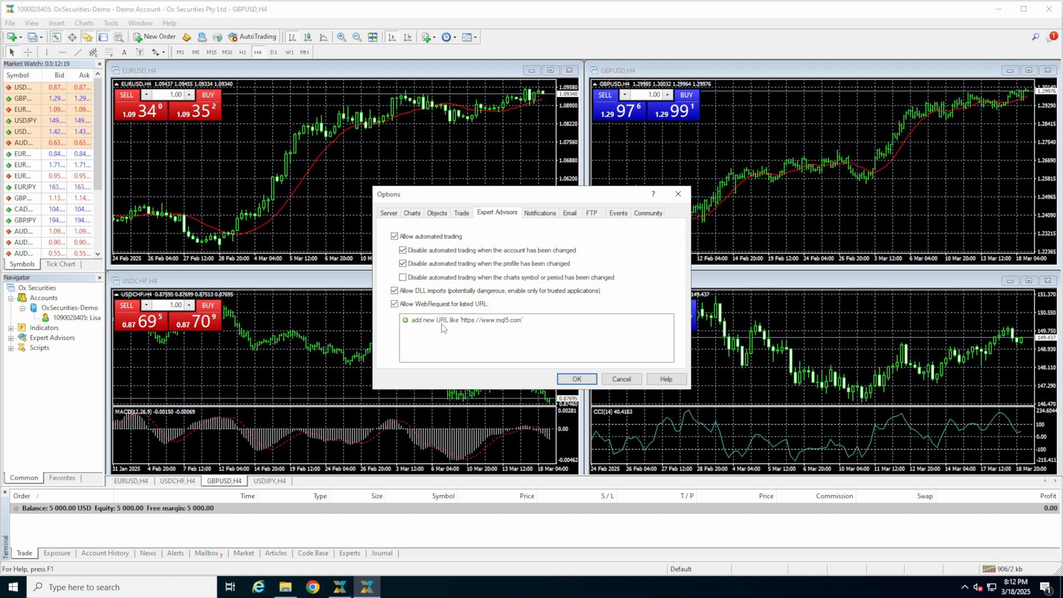
pyautogui.click(576, 379)
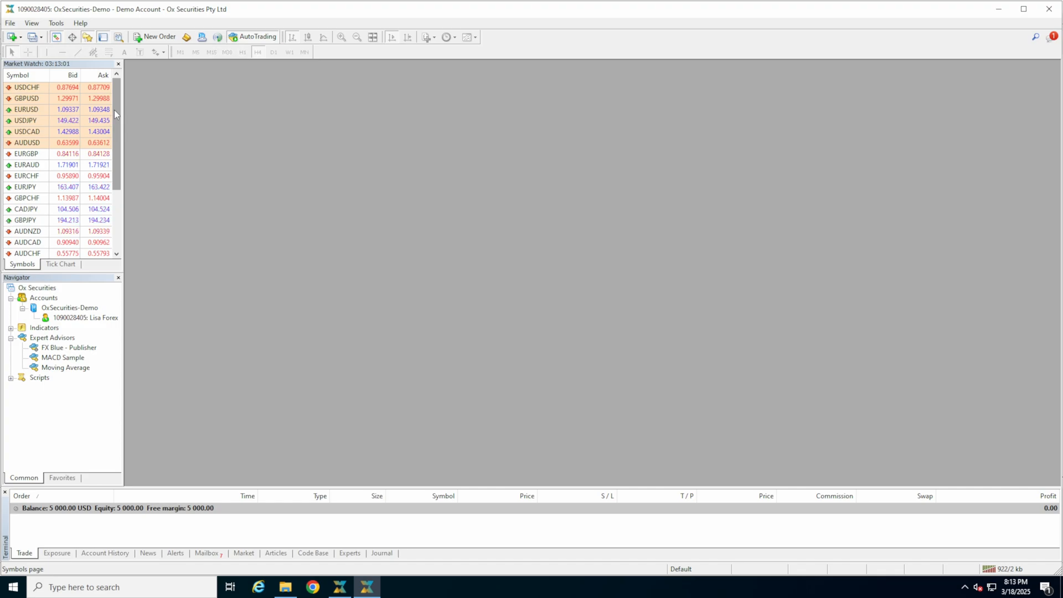
pyautogui.click(27, 109)
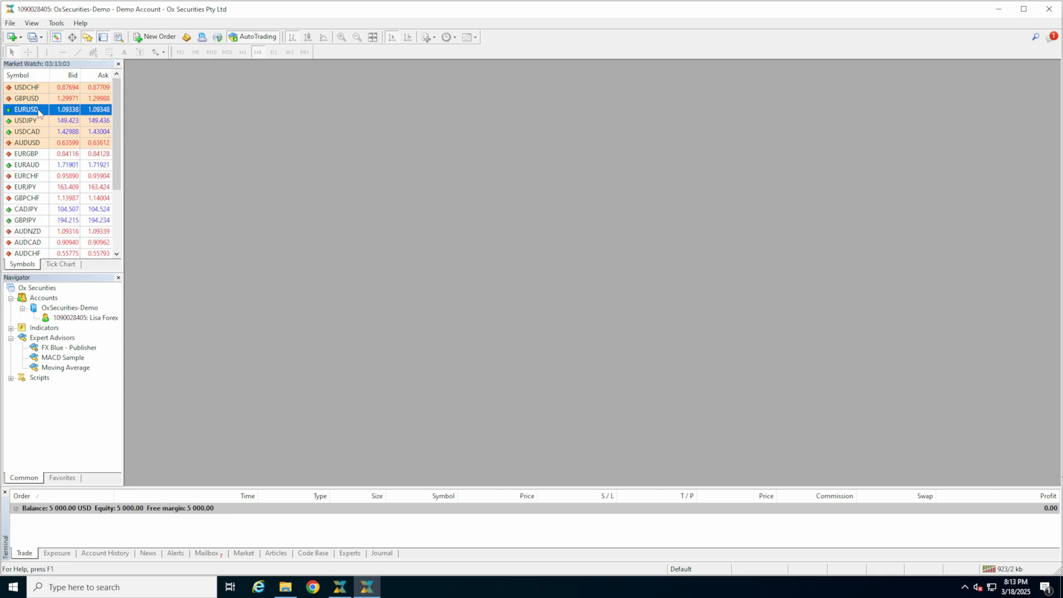
pyautogui.doubleClick(26, 109)
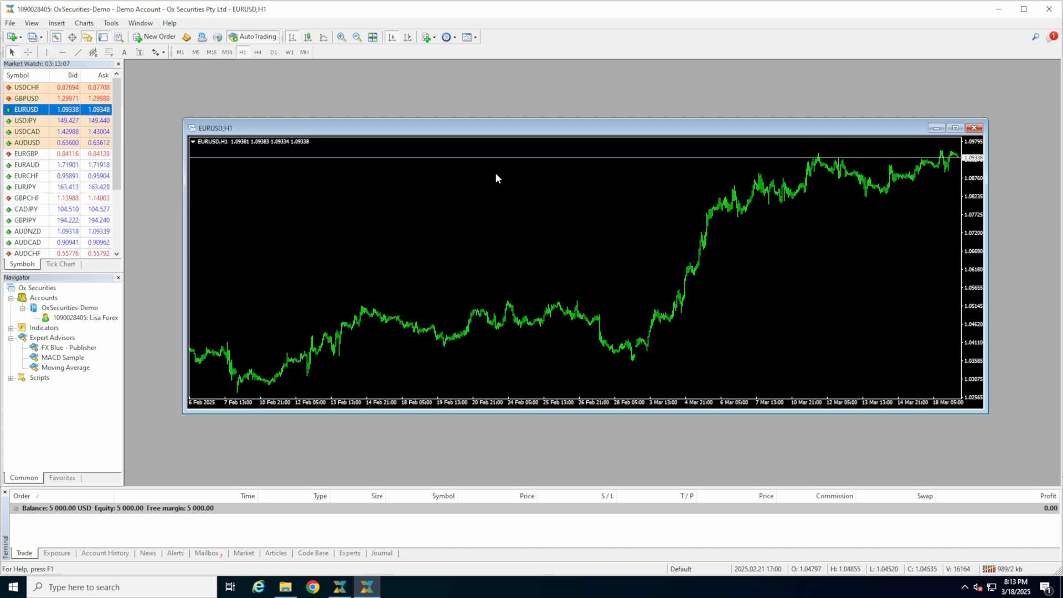
pyautogui.moveTo(194, 263)
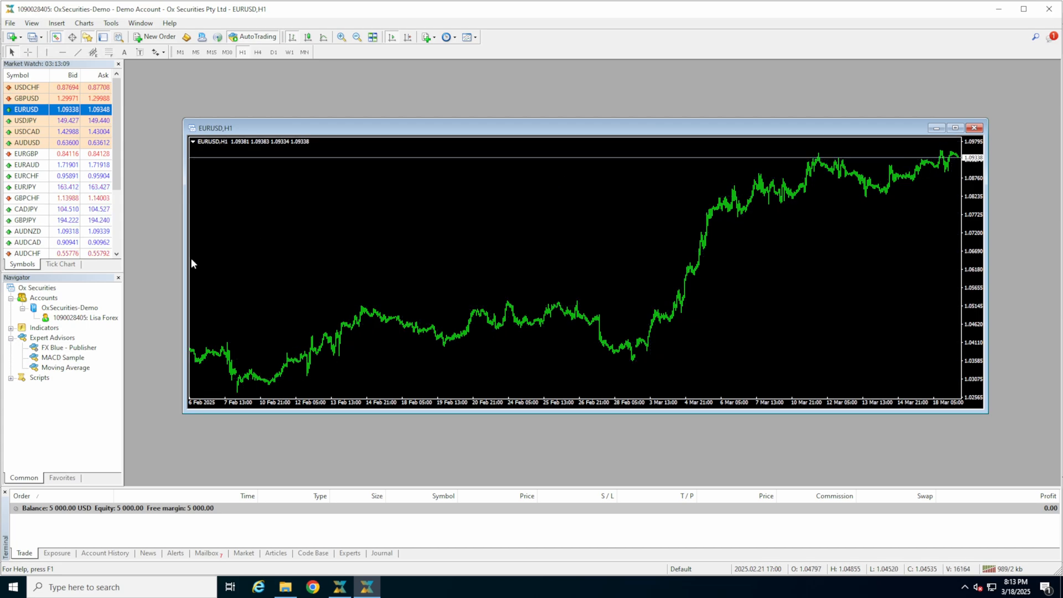
# - Attach FX Blue - Publisher to EURUSD with username 'eifmcnkjfkds' and PublicationPeriodMinutes 1
pyautogui.click(68, 348)
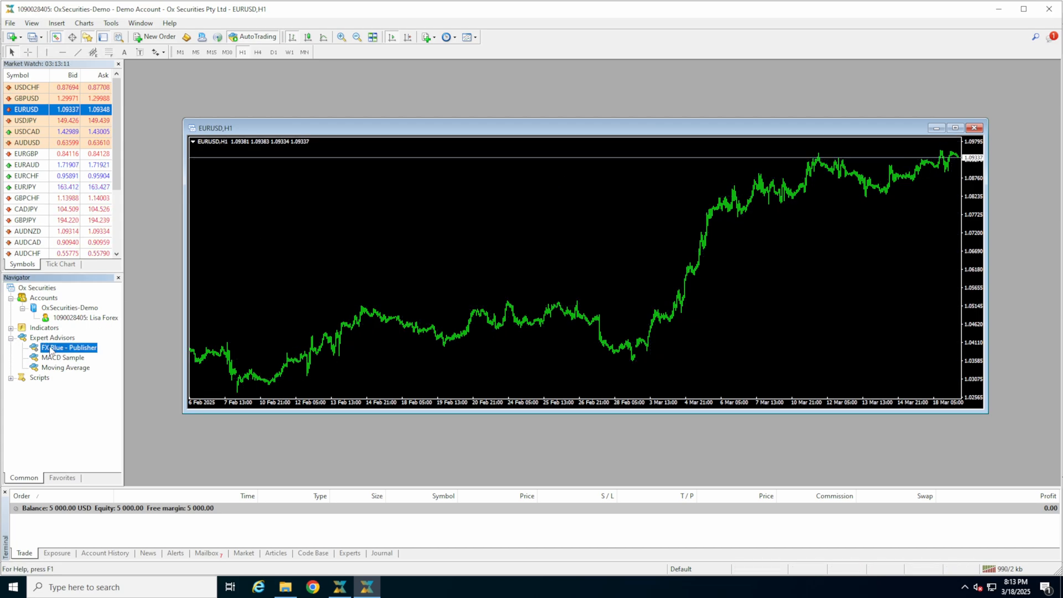
pyautogui.doubleClick(69, 347)
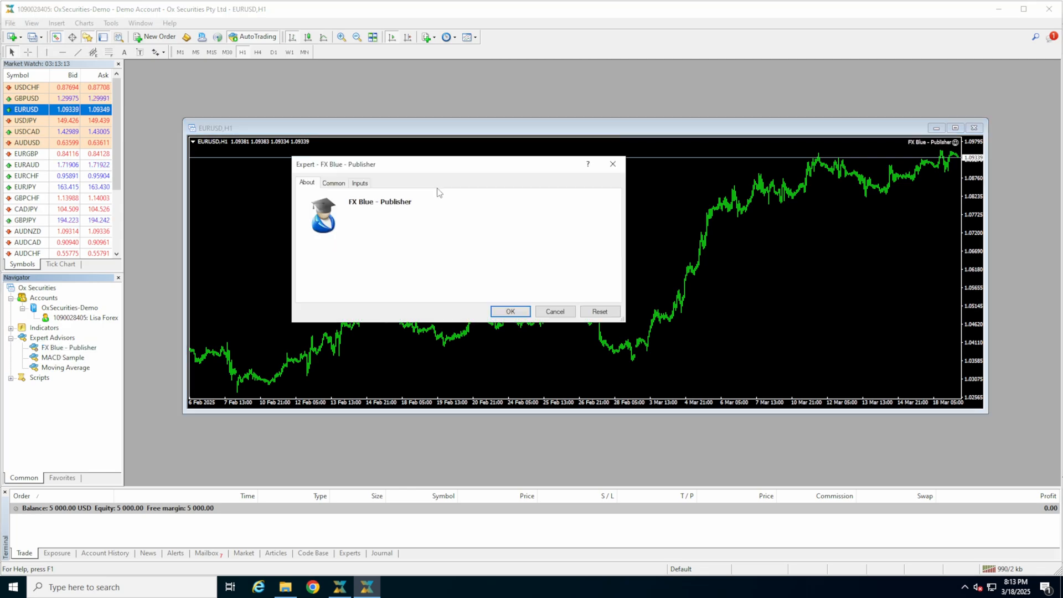
pyautogui.write('eifmcnkjfkds')
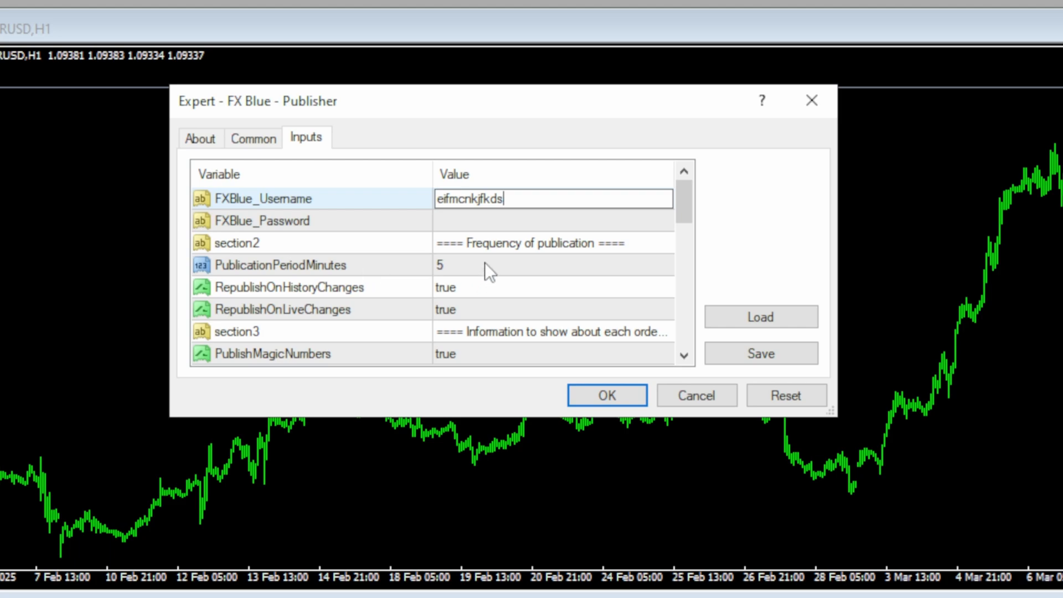
pyautogui.click(553, 265)
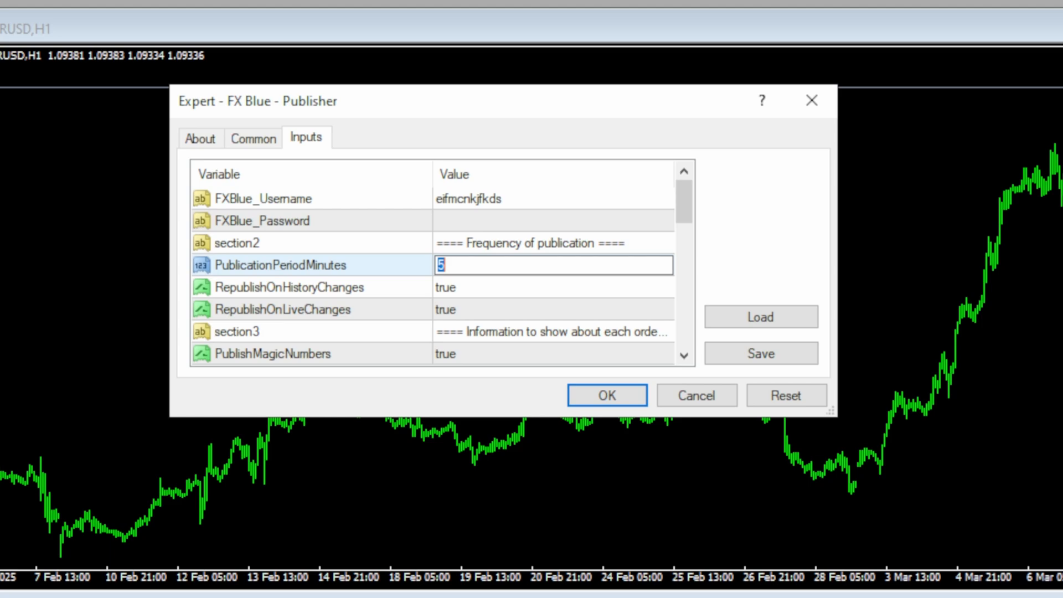
pyautogui.write('1')
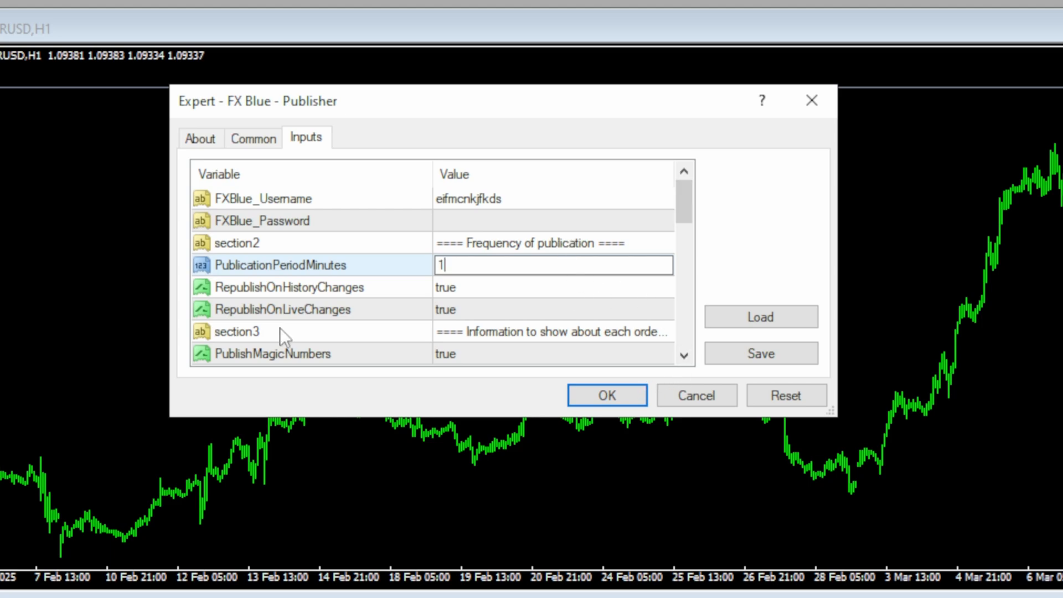
pyautogui.click(605, 395)
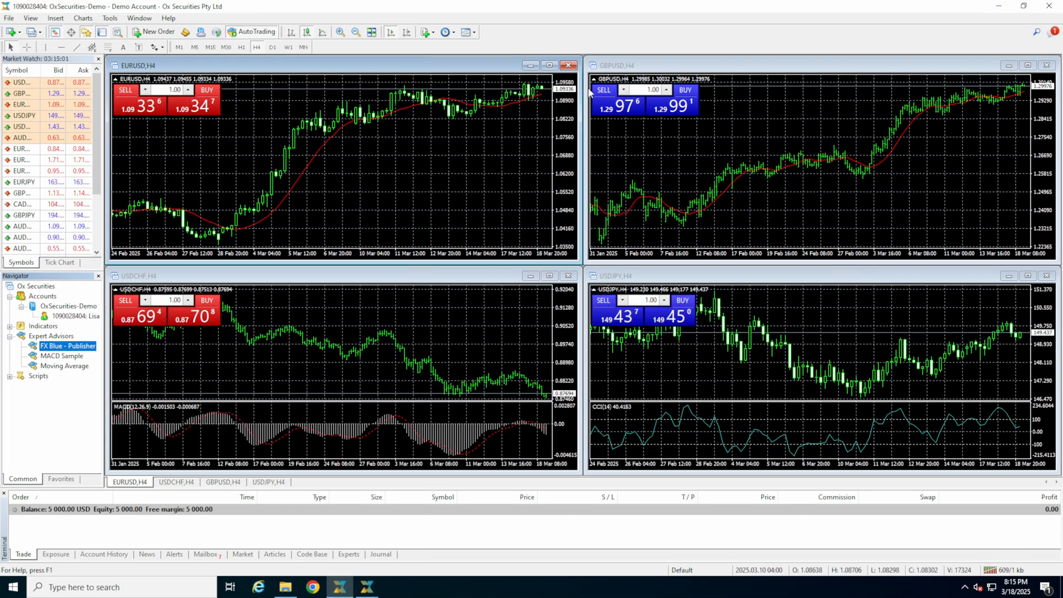
# - Close the EURUSD, GBPUSD and USDJPY charts and open a single GBPUSD chart
pyautogui.click(568, 65)
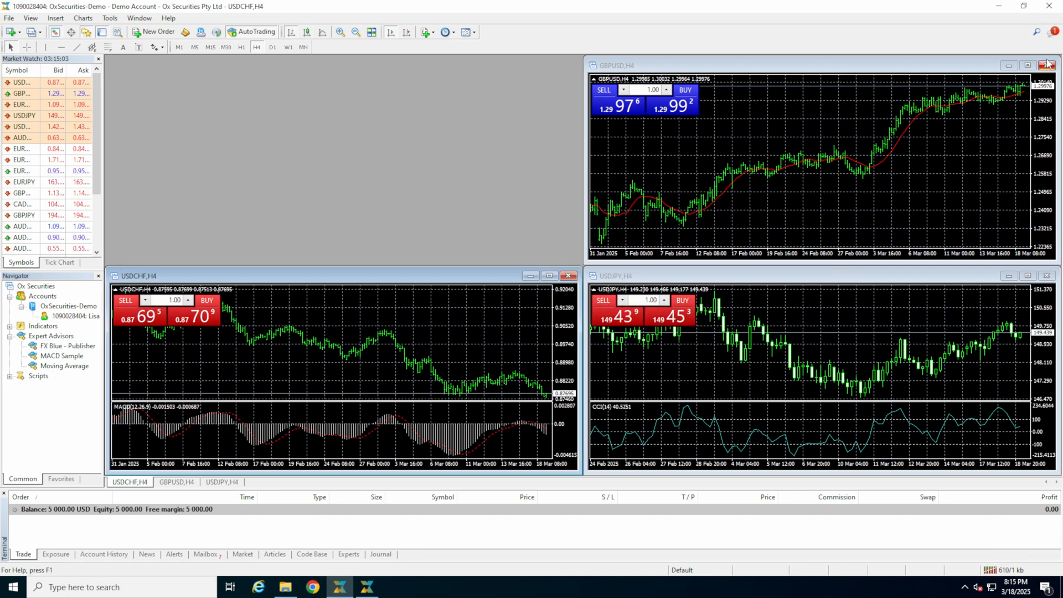
pyautogui.click(1046, 66)
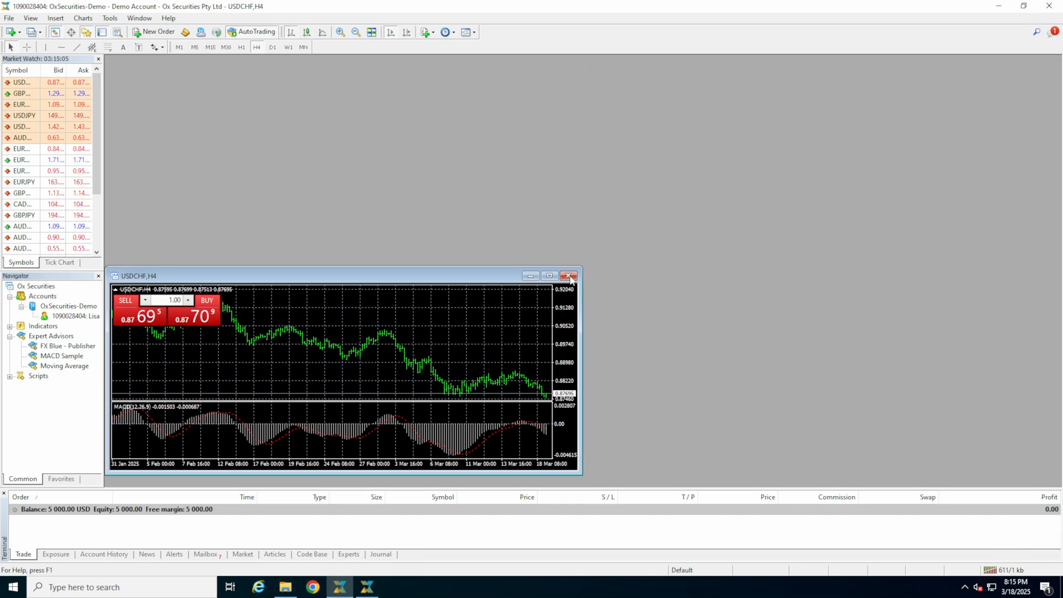
pyautogui.rightClick(21, 93)
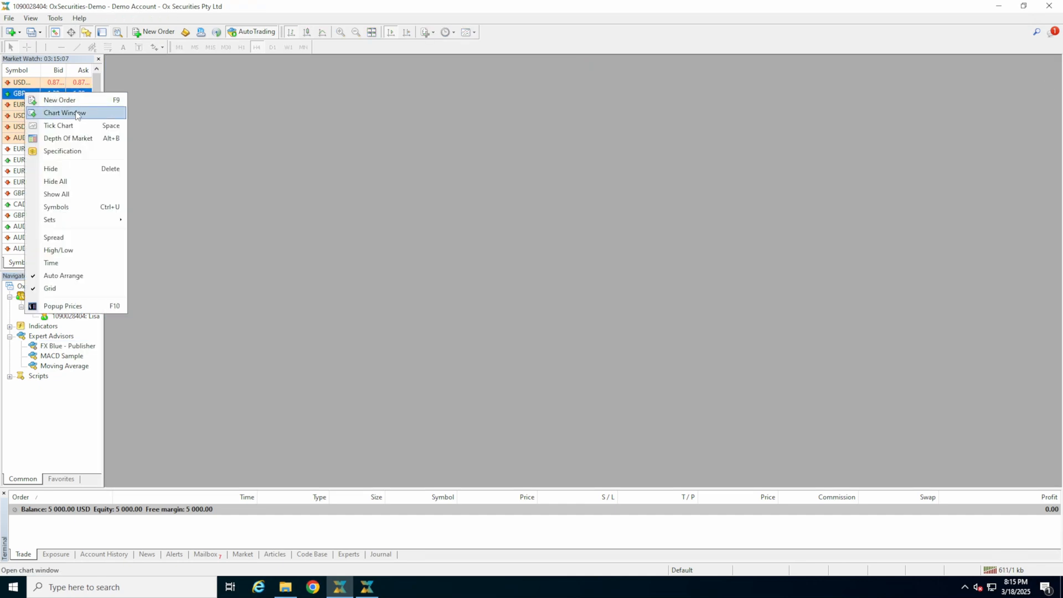
pyautogui.click(65, 112)
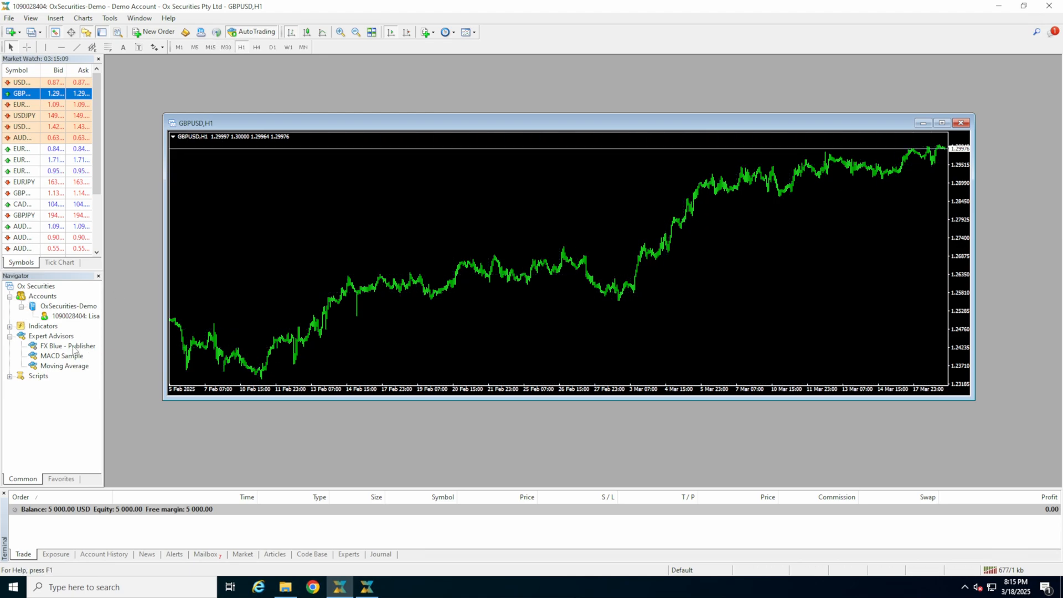
# - Attach FX Blue - Publisher to the GBPUSD chart, reviewing its Common and Inputs settings
pyautogui.doubleClick(67, 346)
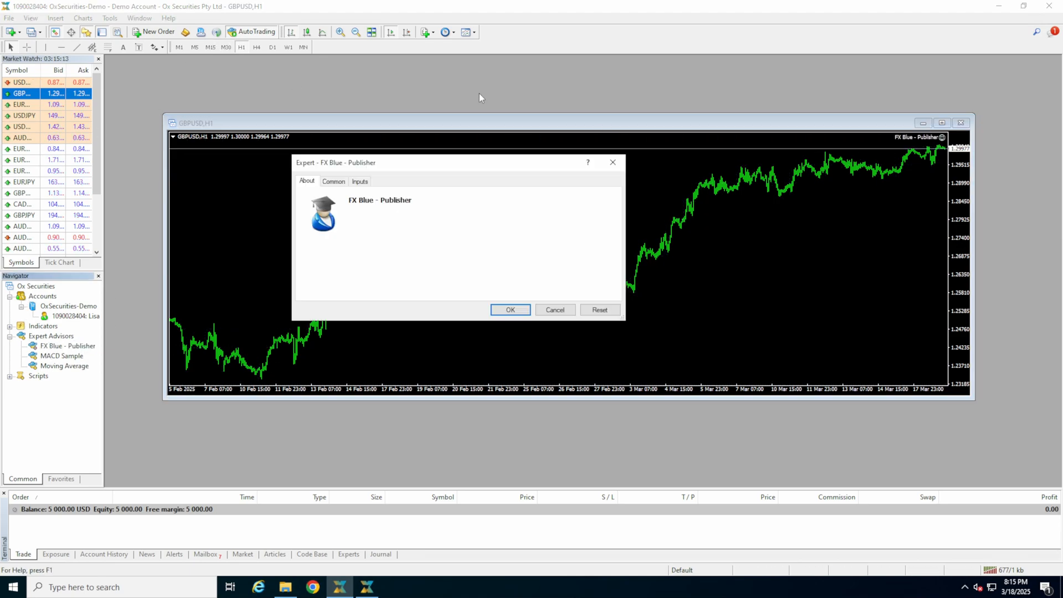
pyautogui.click(333, 181)
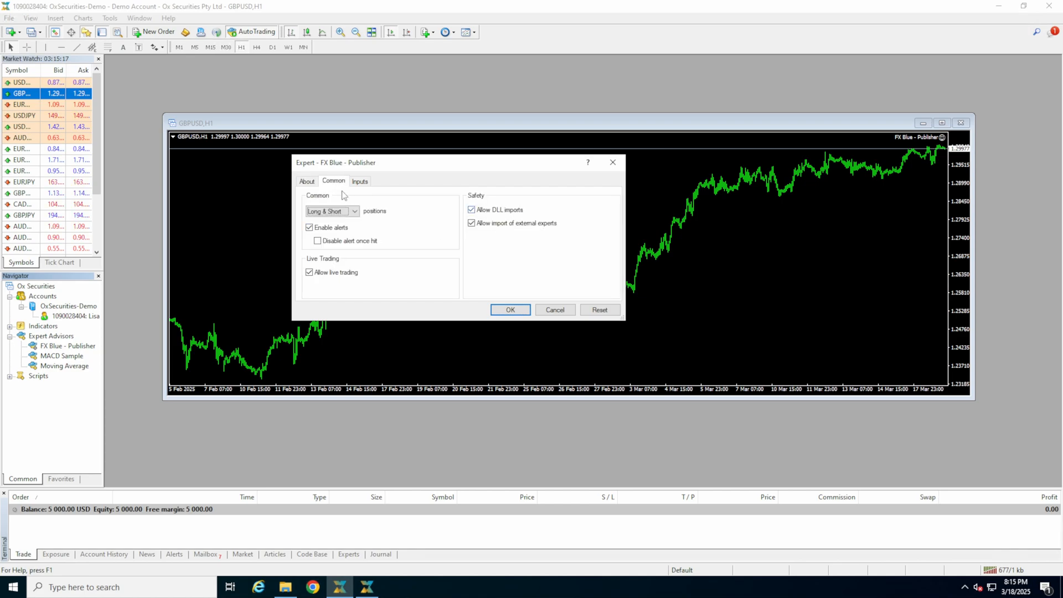
pyautogui.click(360, 181)
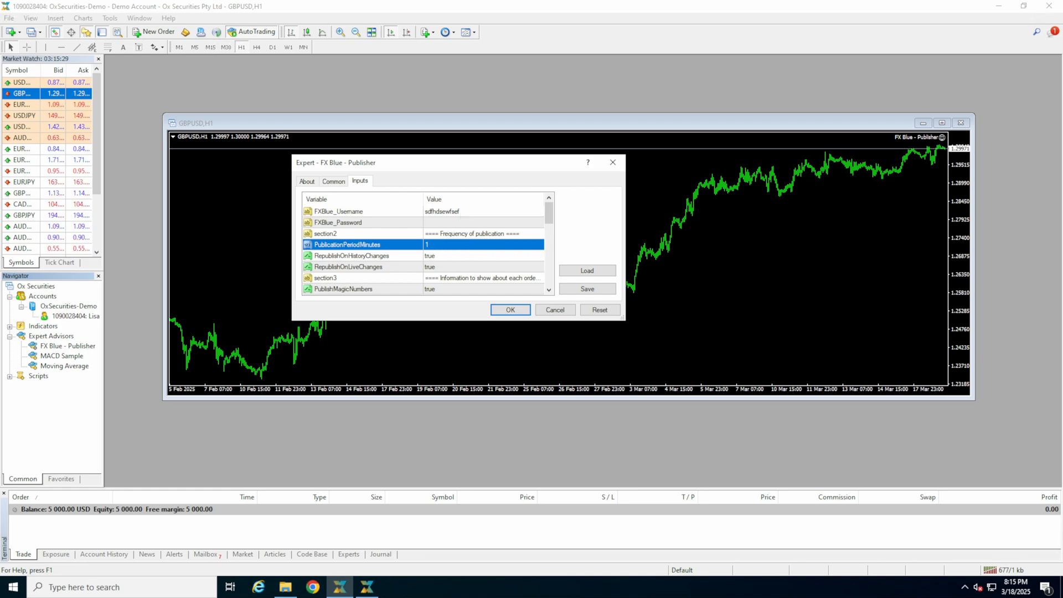
pyautogui.click(510, 309)
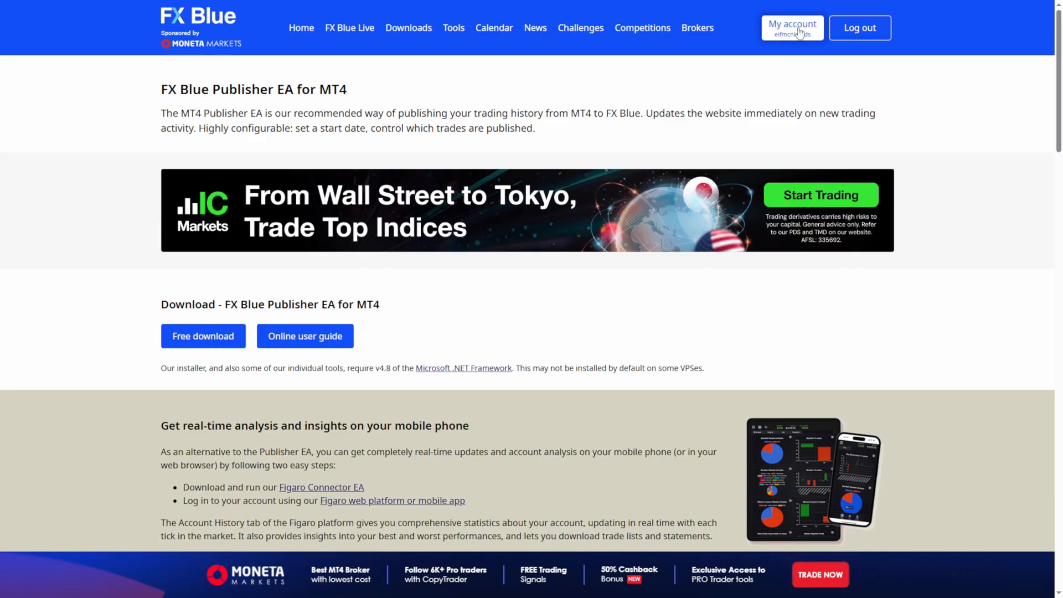
# - Open My account to list the linked usernames with their 5,000 USD equity
pyautogui.click(791, 28)
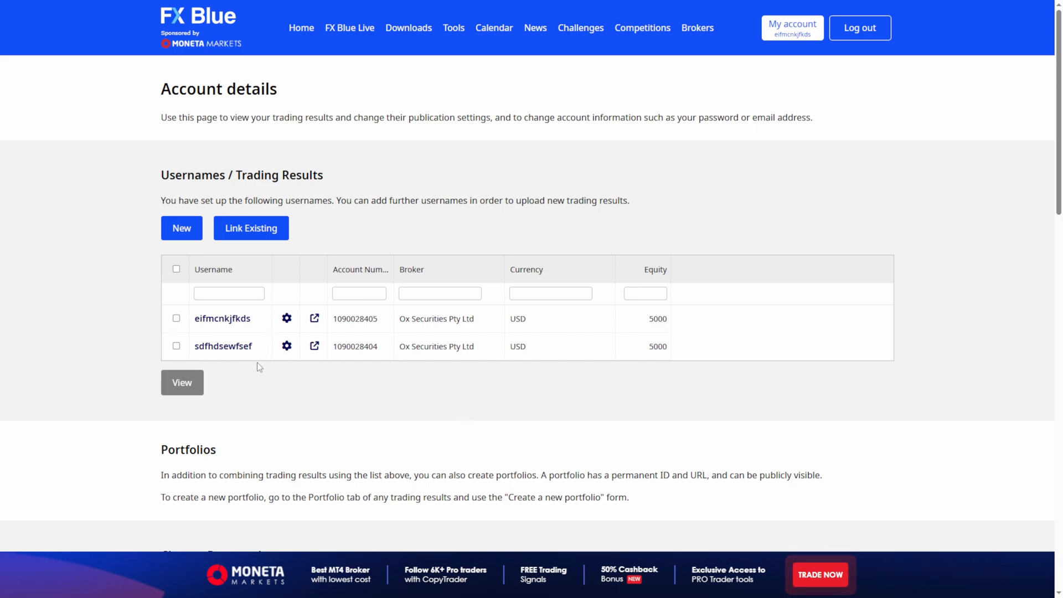
pyautogui.moveTo(417, 339)
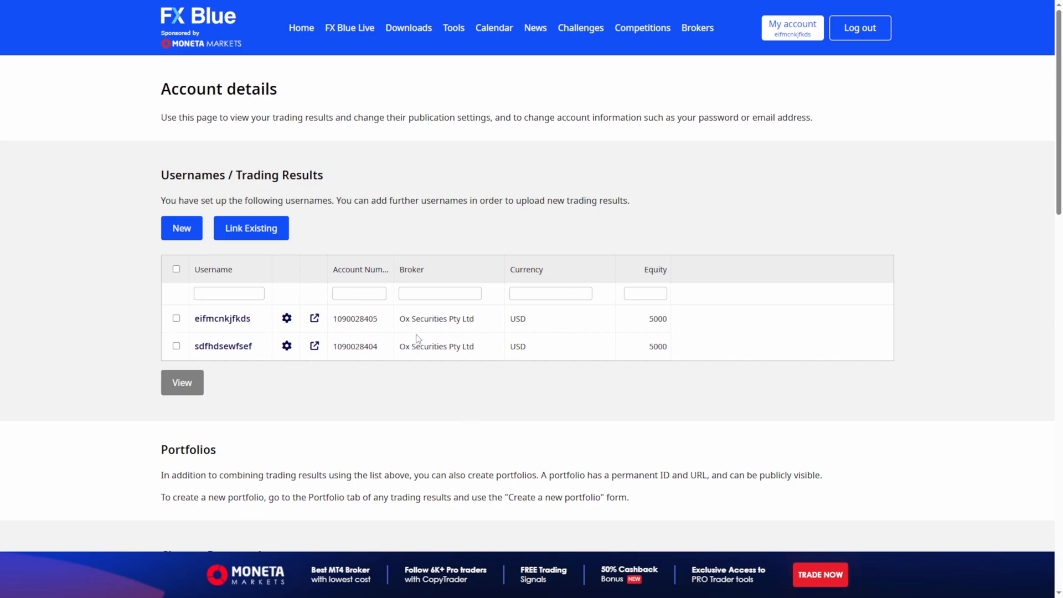
pyautogui.moveTo(623, 319)
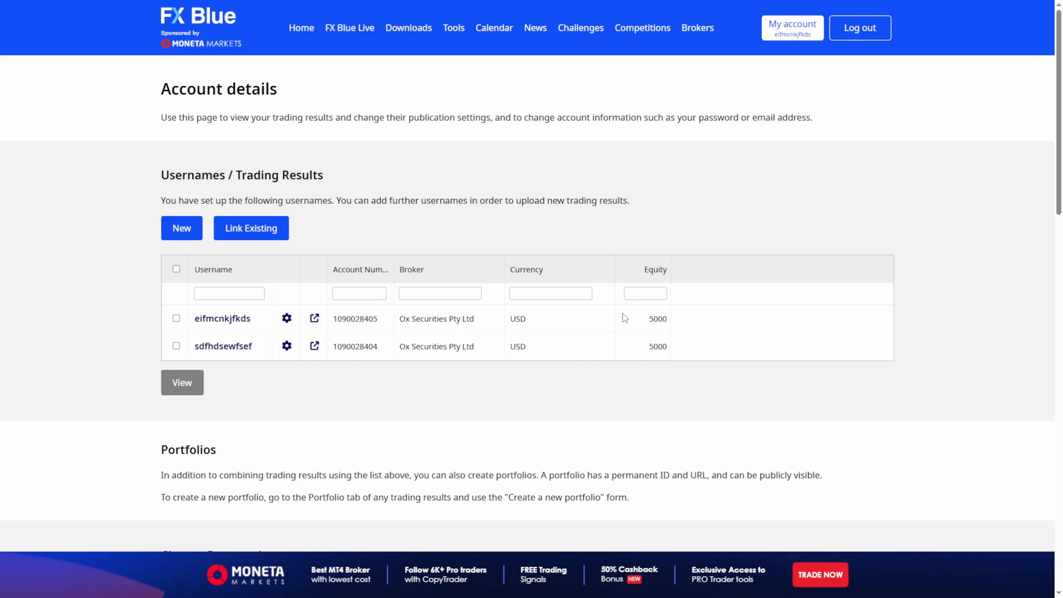
pyautogui.moveTo(343, 413)
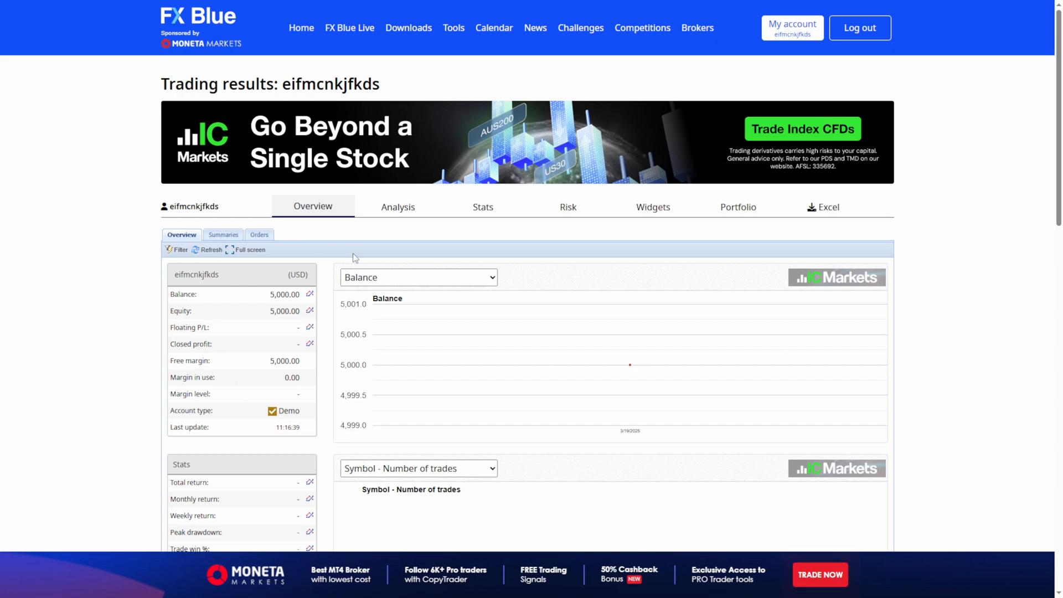
pyautogui.moveTo(372, 260)
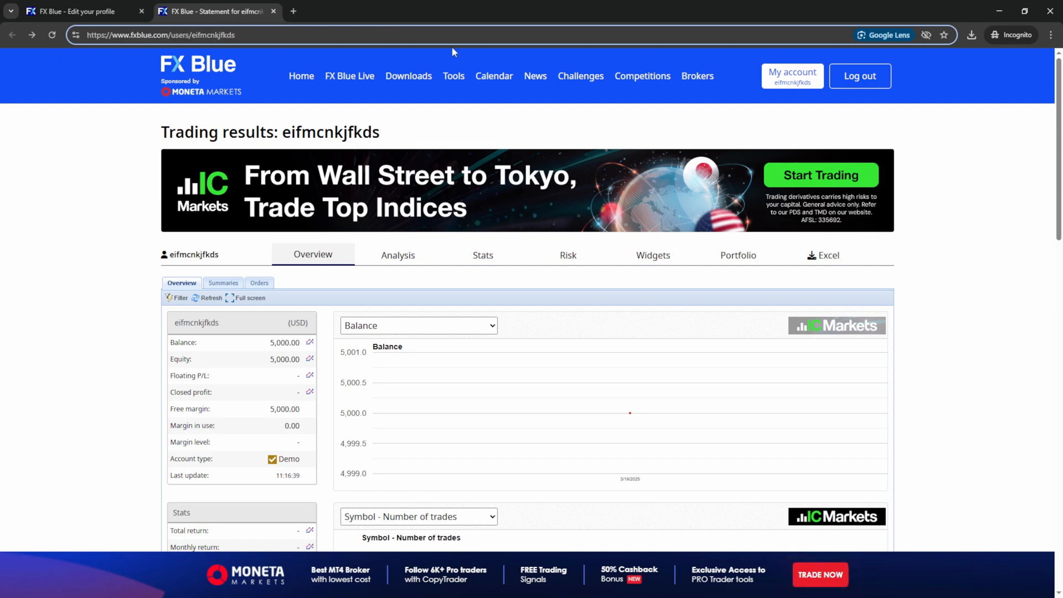
# - Create a portfolio for eifmcnkjfkds with title 'sdf sdf' and description 's dfsd fse'
pyautogui.write('/portfolio')
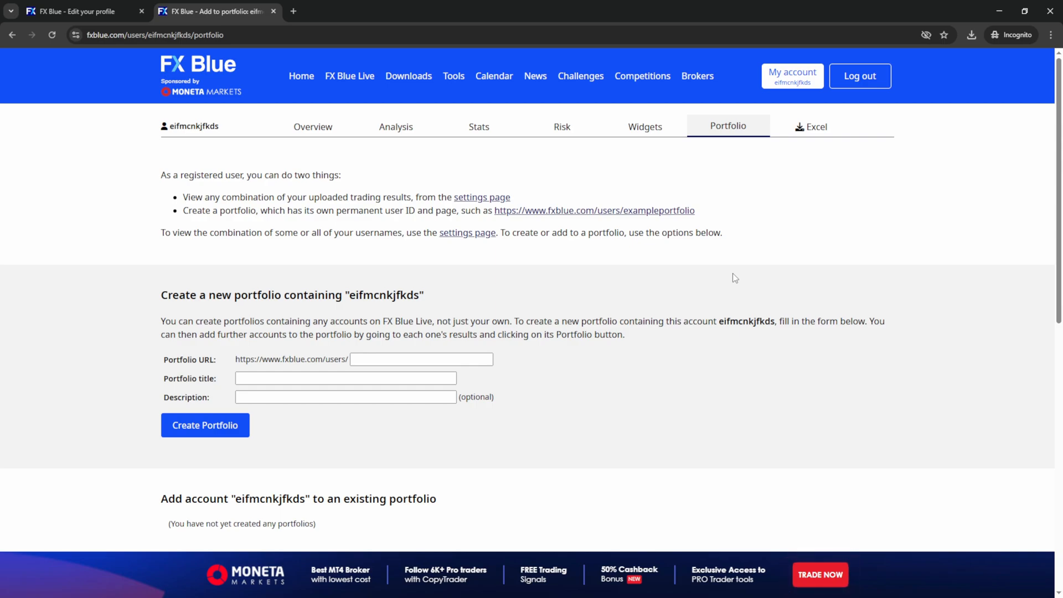
pyautogui.click(420, 359)
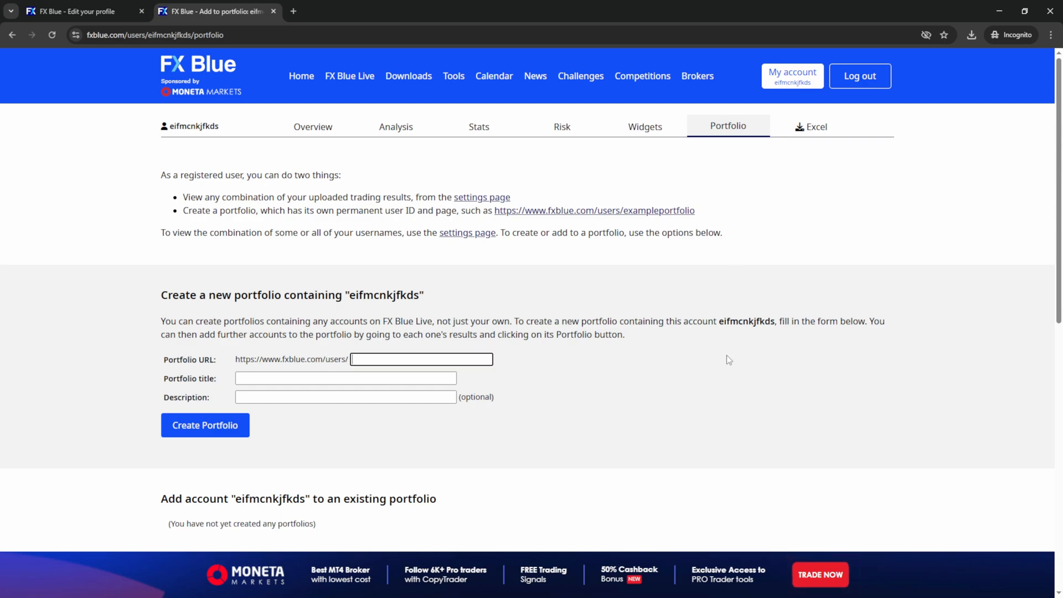
pyautogui.write('sdf sdf')
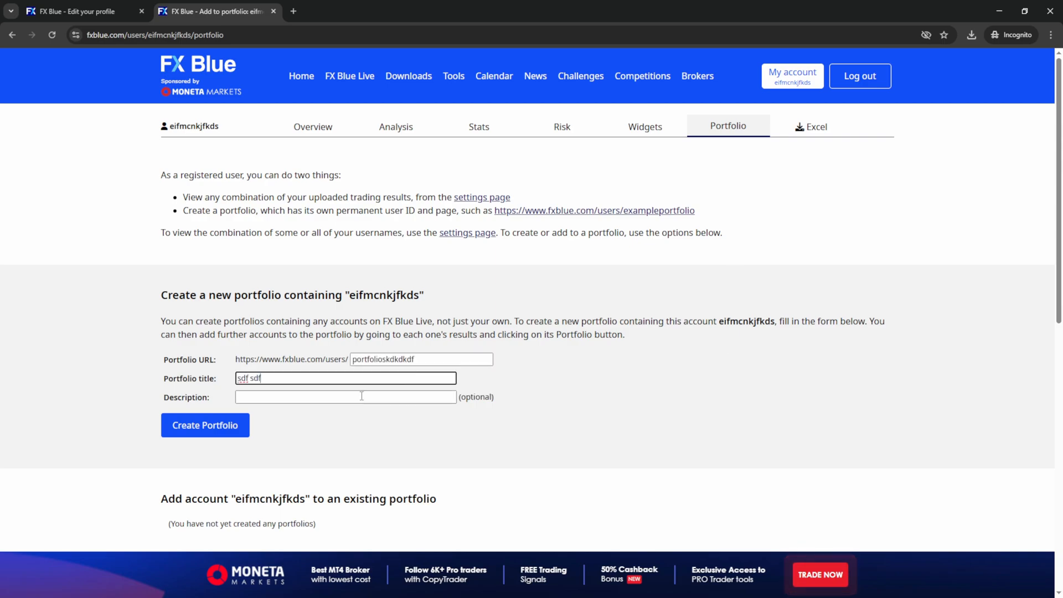
pyautogui.write('s dfsd fse')
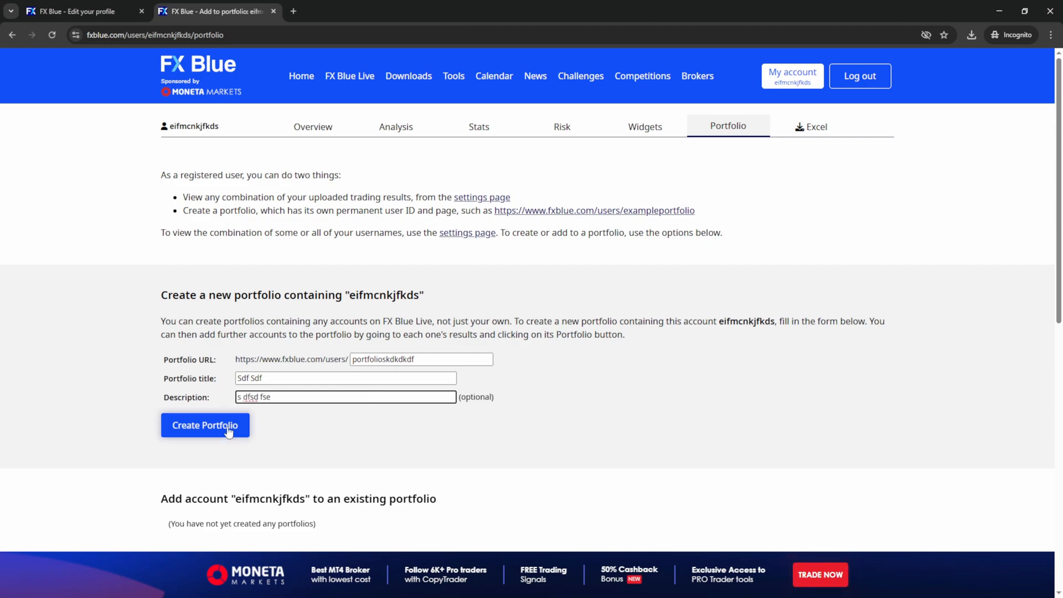
pyautogui.click(205, 425)
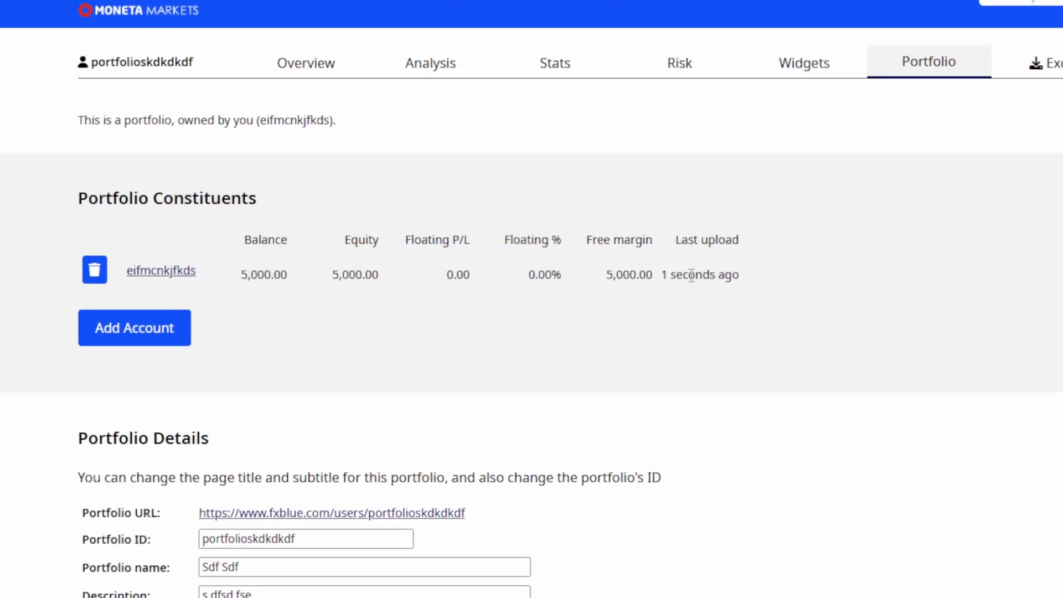
pyautogui.moveTo(264, 301)
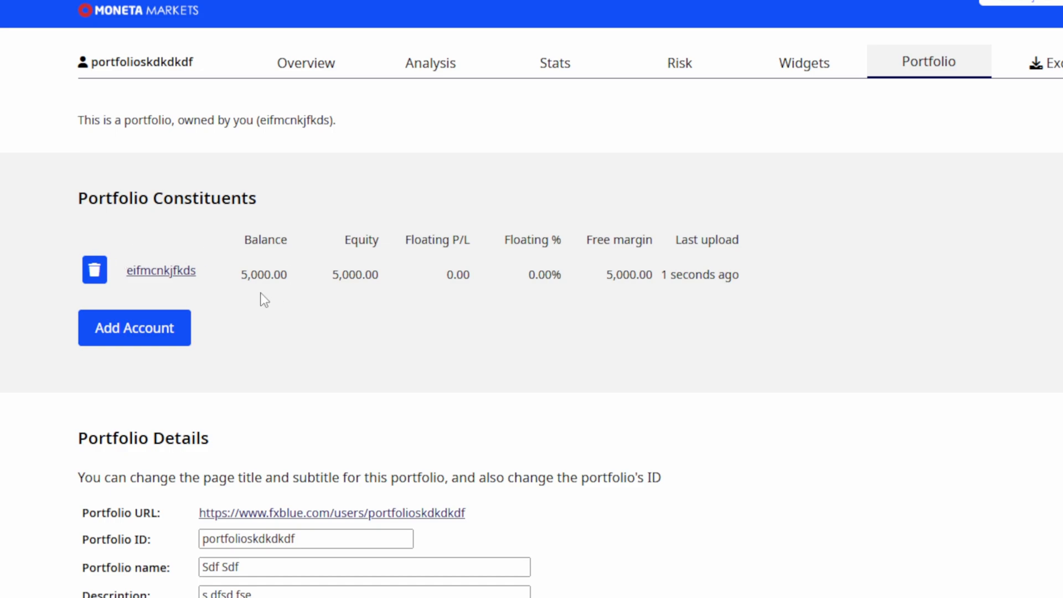
pyautogui.moveTo(254, 290)
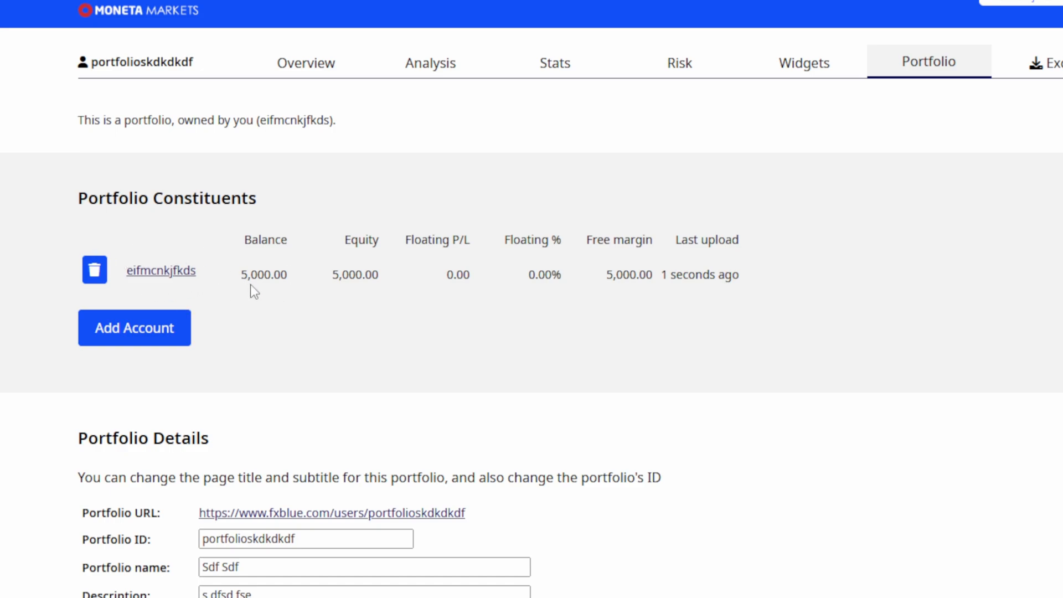
pyautogui.moveTo(619, 305)
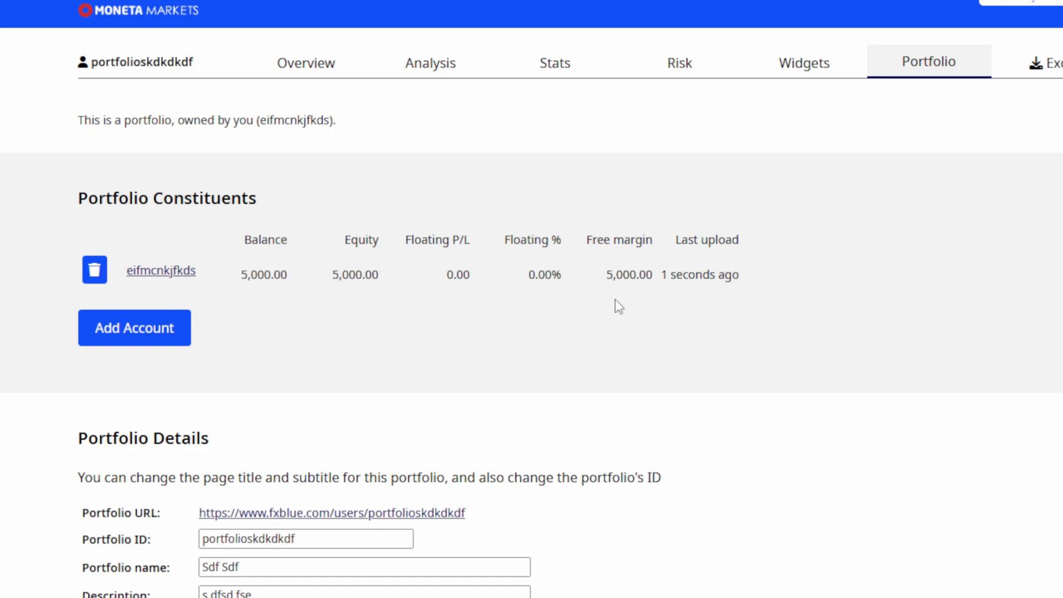
pyautogui.moveTo(741, 254)
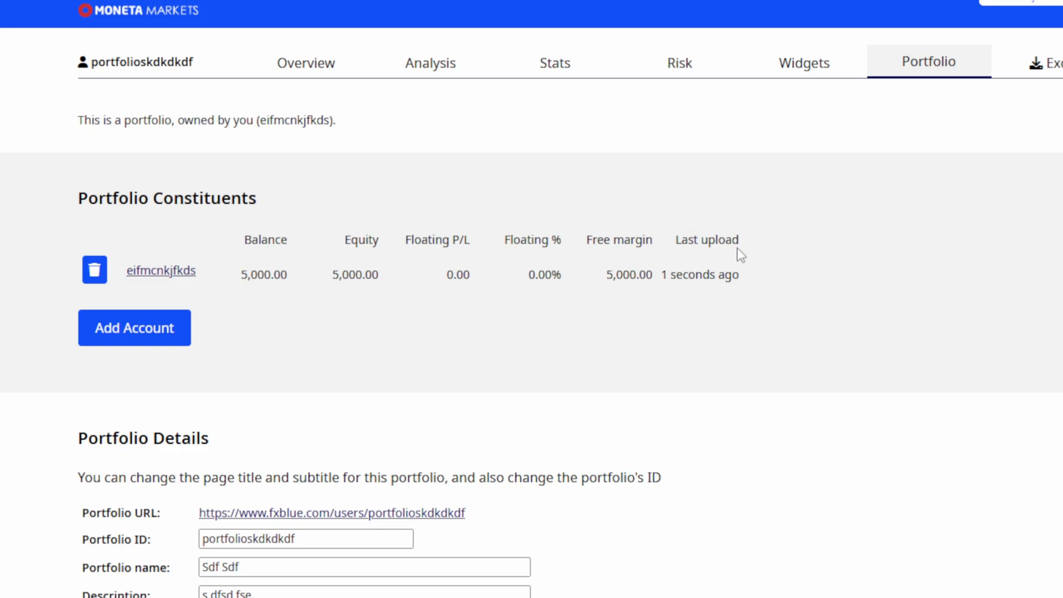
pyautogui.moveTo(755, 279)
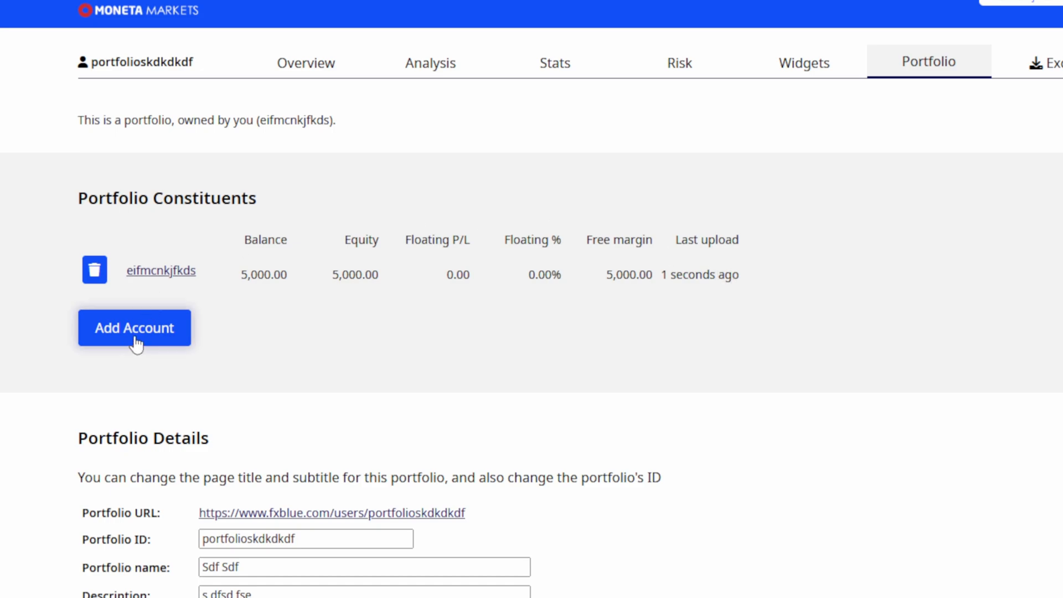
# - Add account sdfhdsewfsef to the portfolio, bringing the total to 10,000.00
pyautogui.click(134, 328)
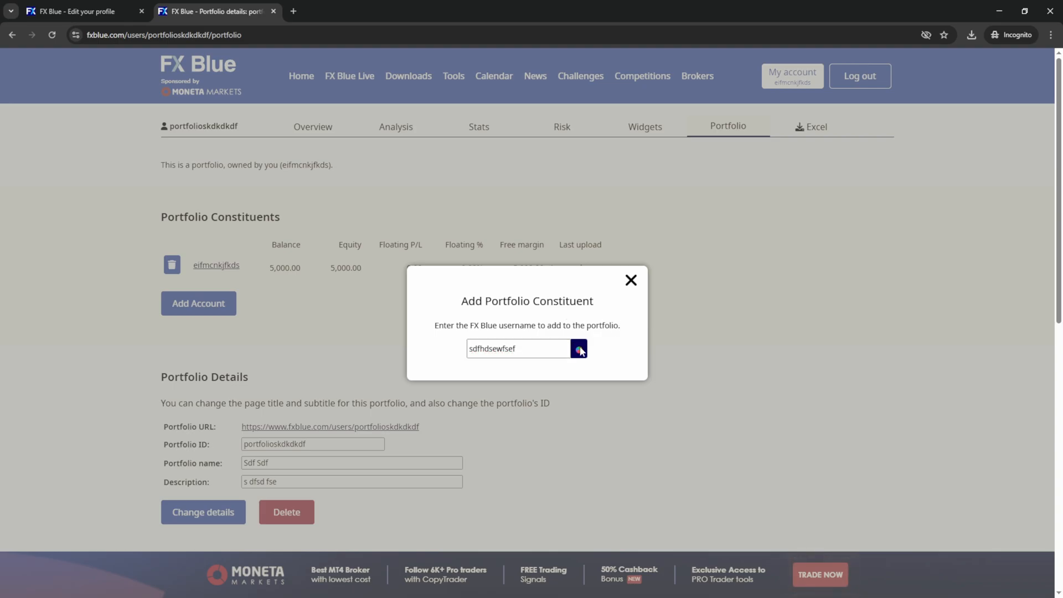
pyautogui.click(579, 349)
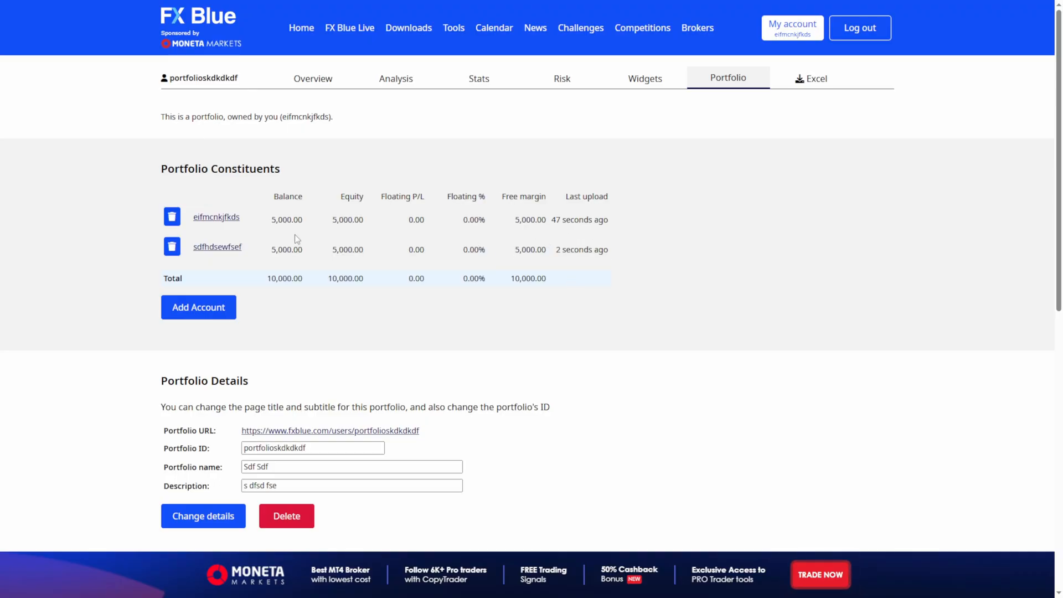
pyautogui.moveTo(627, 214)
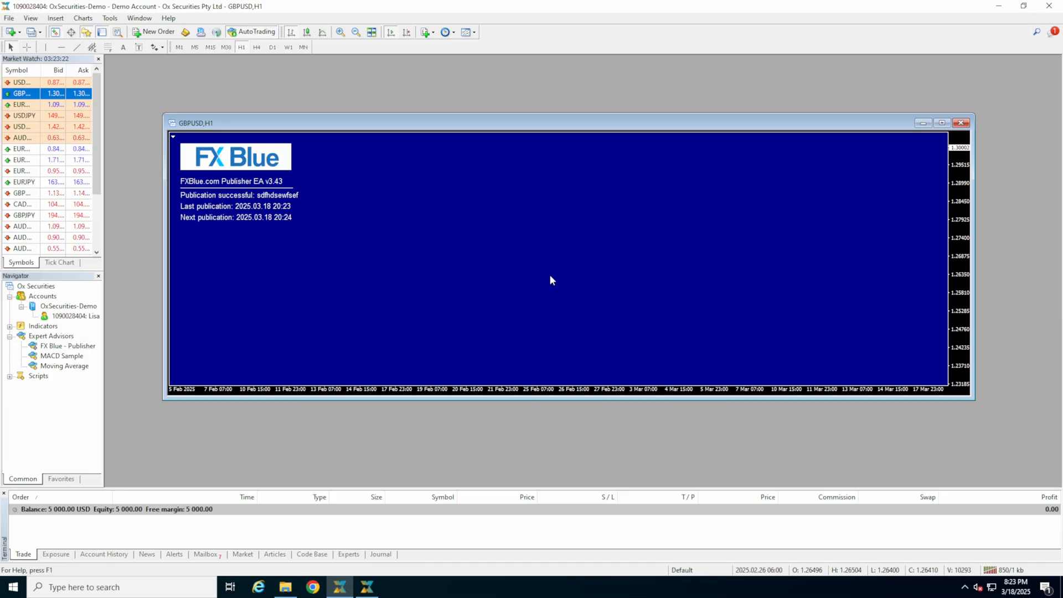
# - Sell 1.00 lot of AUDUSD at market from Market Watch
pyautogui.rightClick(22, 138)
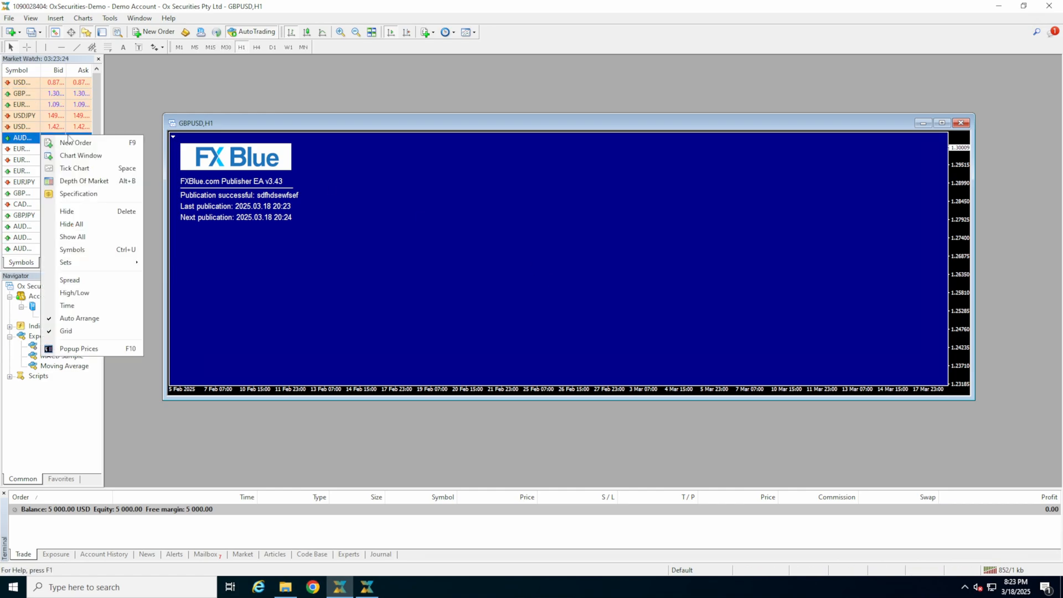
pyautogui.click(75, 142)
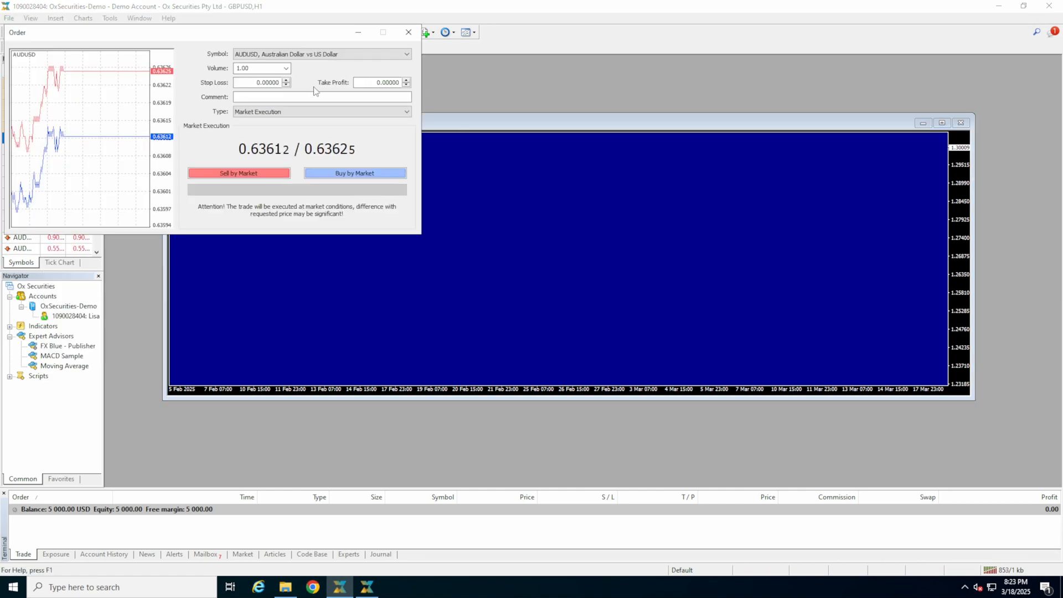
pyautogui.click(238, 173)
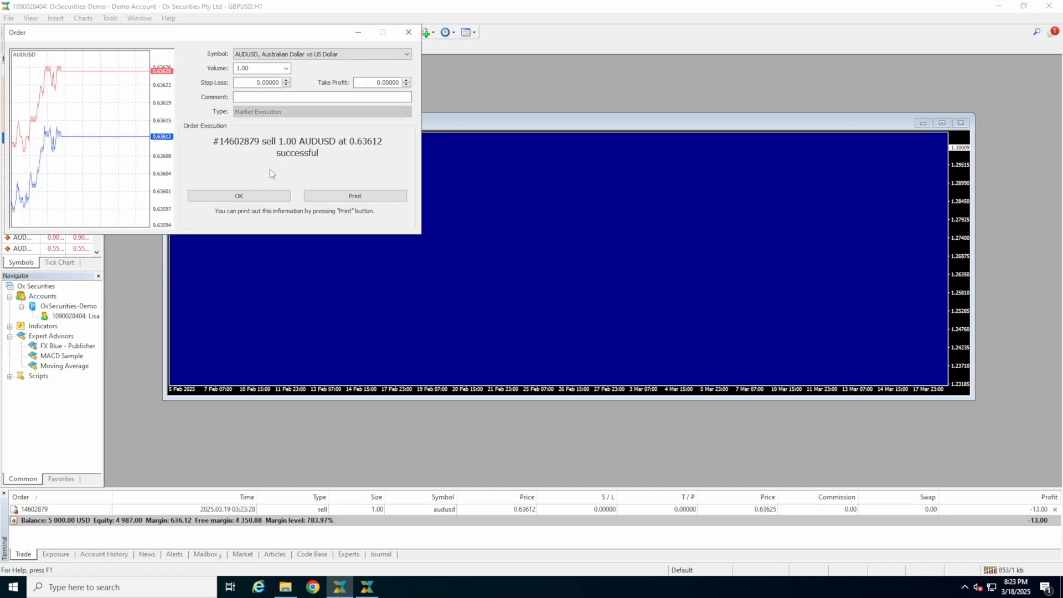
pyautogui.click(238, 196)
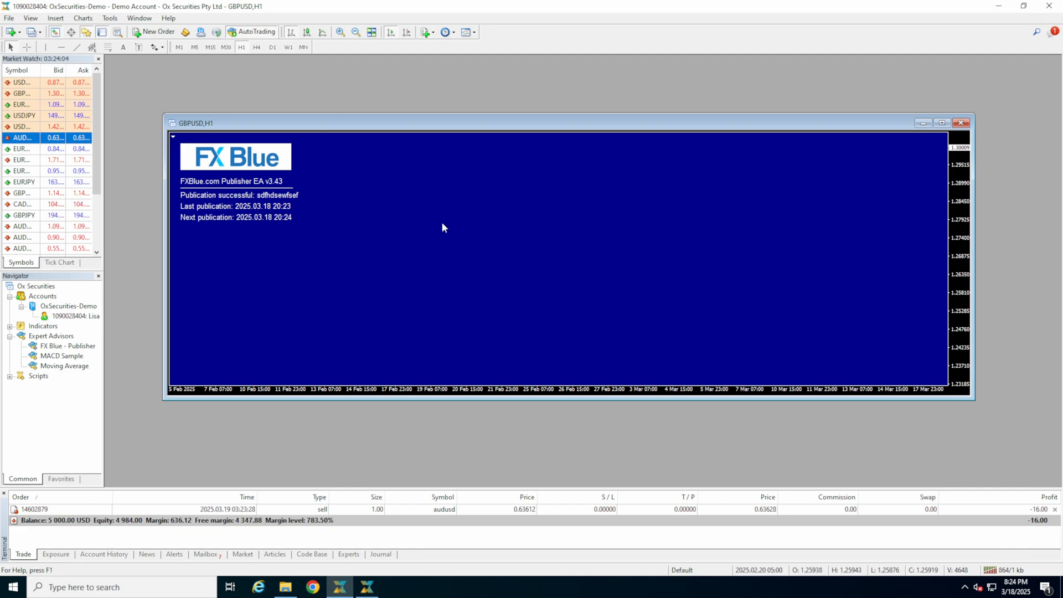
pyautogui.moveTo(447, 221)
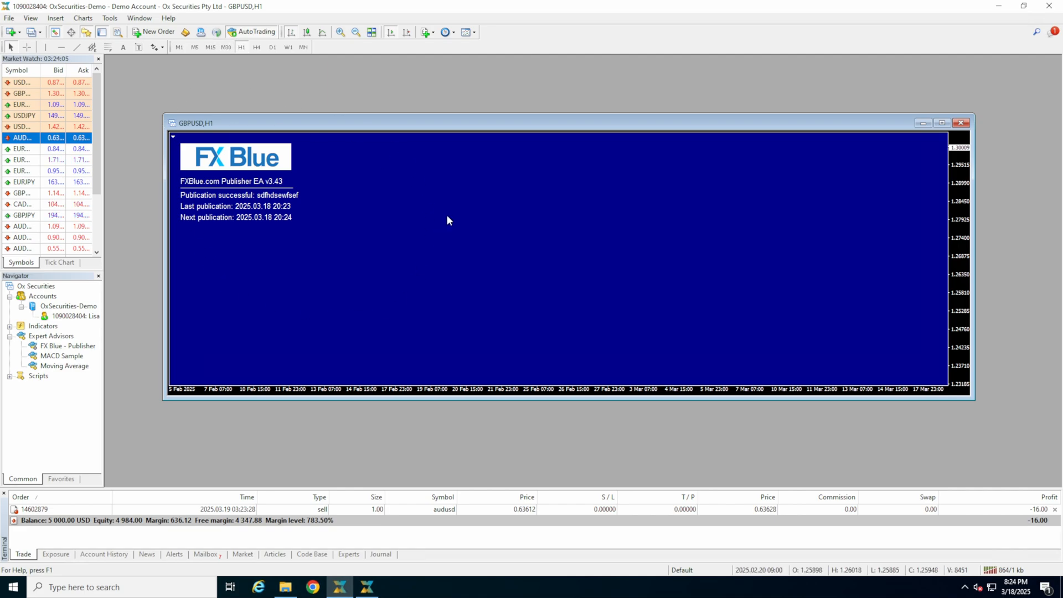
pyautogui.moveTo(441, 216)
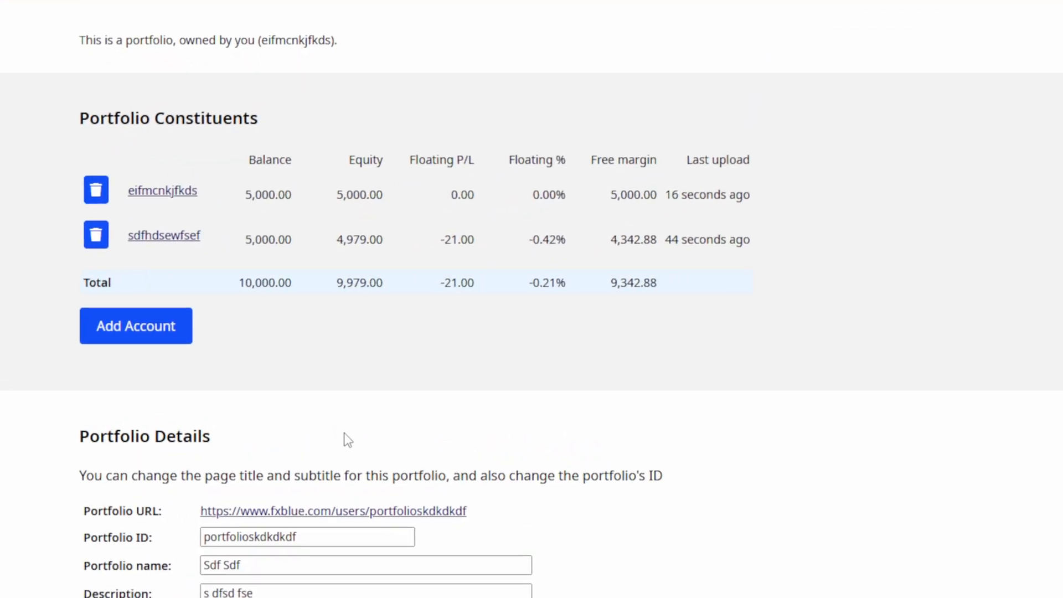
pyautogui.moveTo(505, 286)
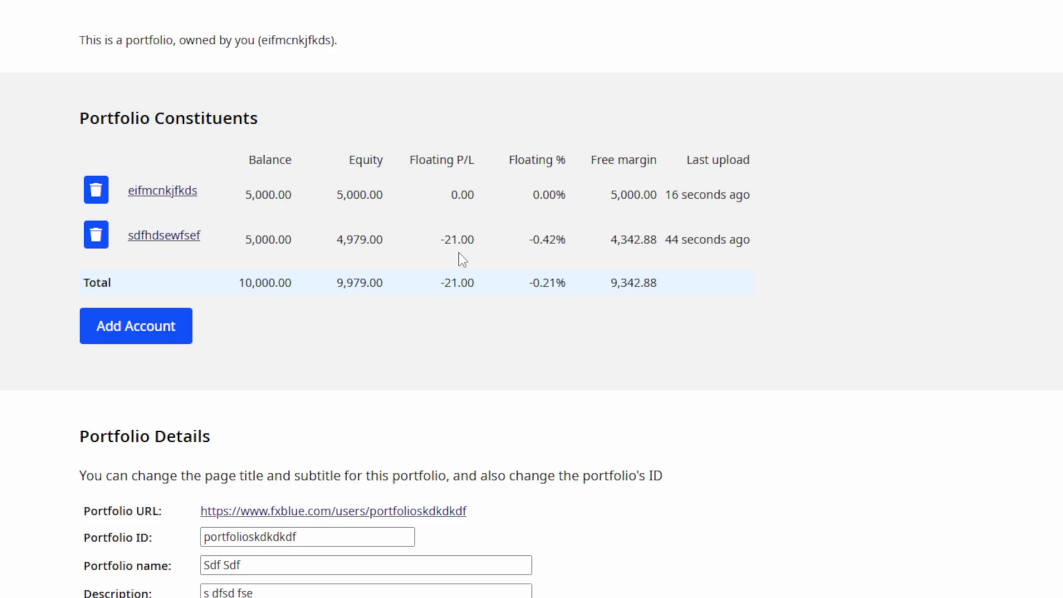
pyautogui.moveTo(606, 259)
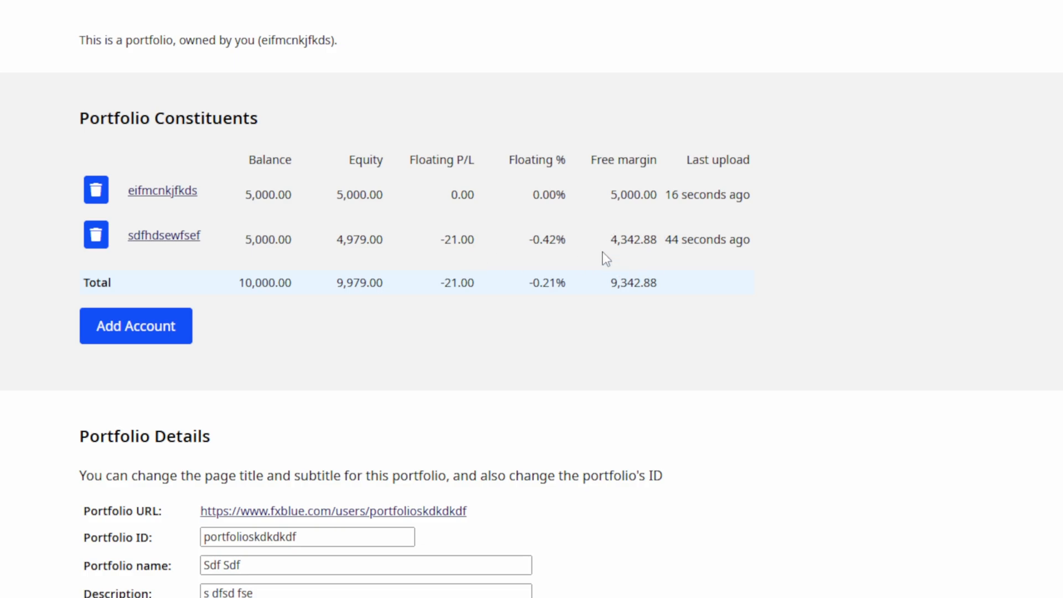
pyautogui.moveTo(771, 220)
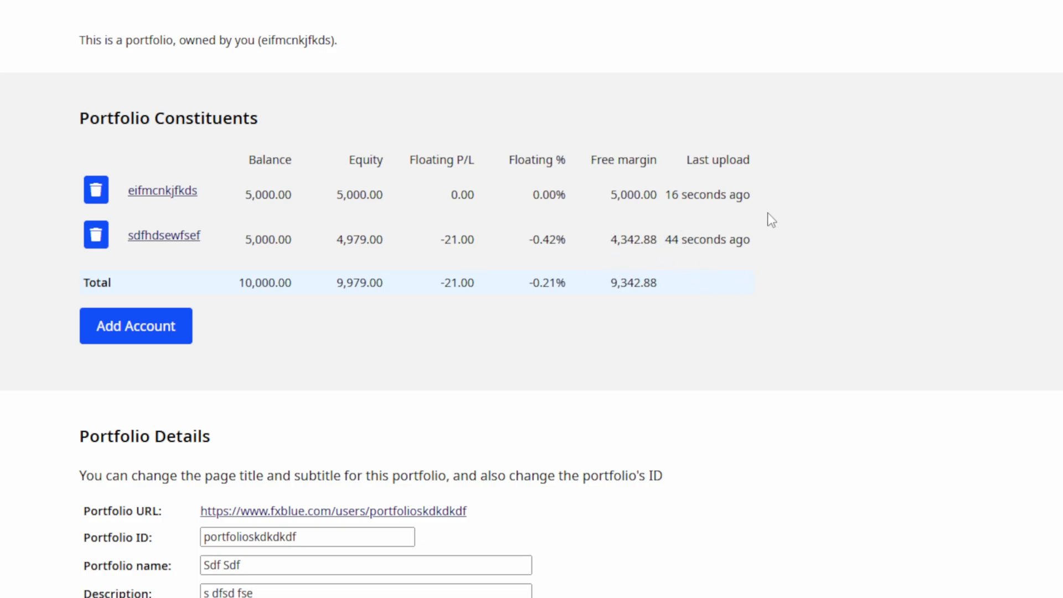